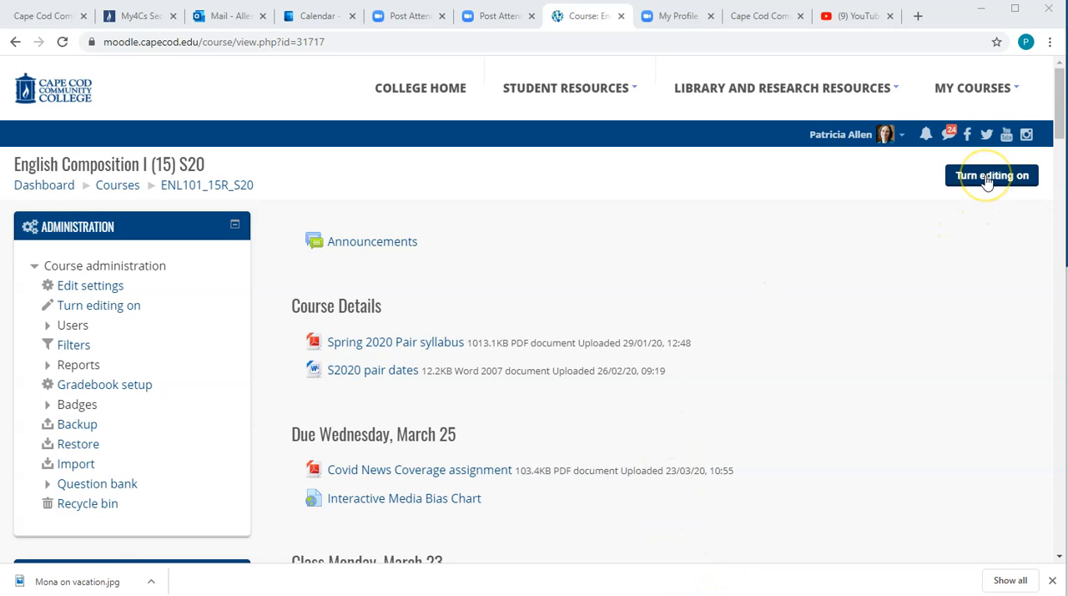
Turn editing on for the English Composition I course page.
{"action": "left_click", "coordinate": [991, 175]}
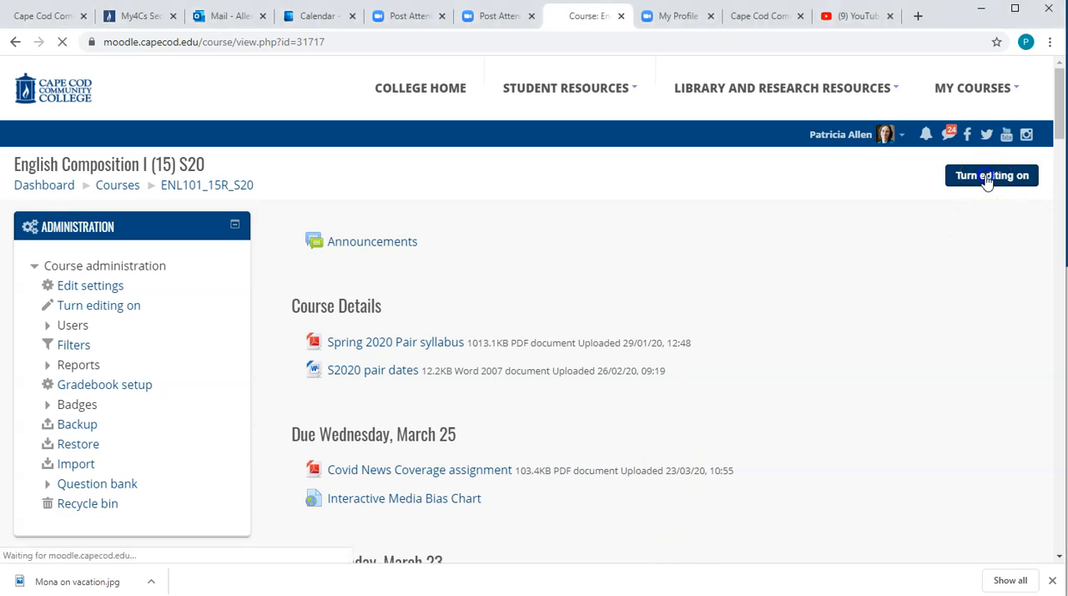
{"action": "left_click", "coordinate": [991, 176]}
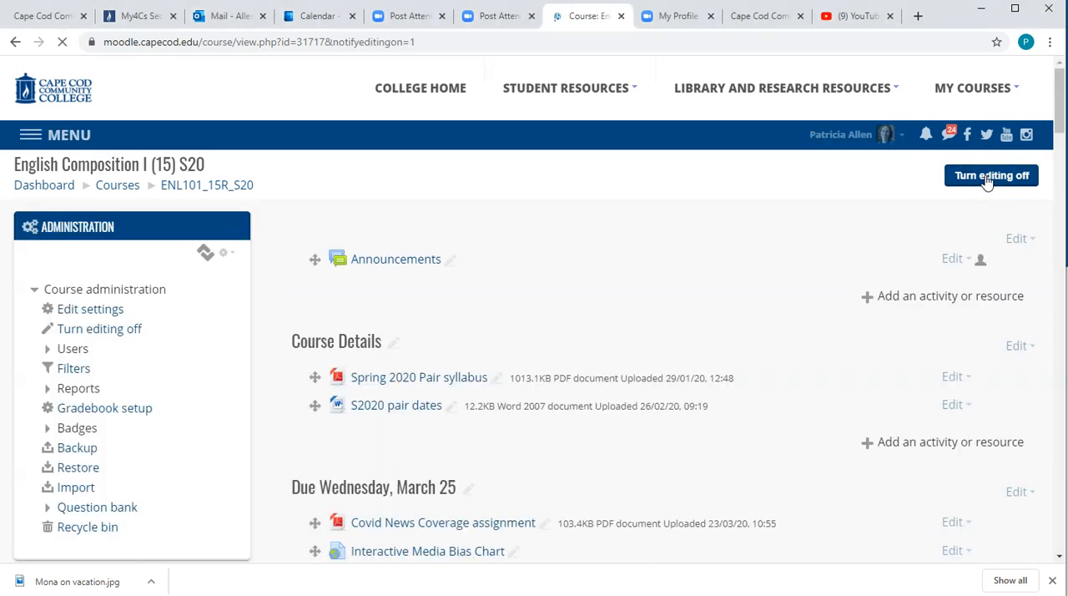
{"action": "left_click", "coordinate": [991, 175]}
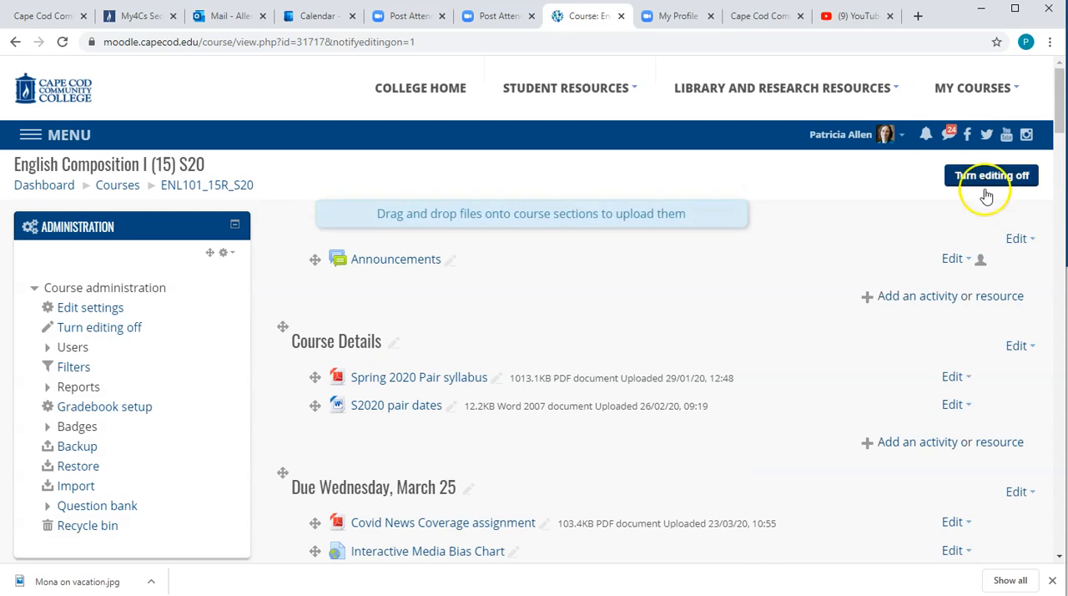
{"action": "mouse_move", "coordinate": [676, 287]}
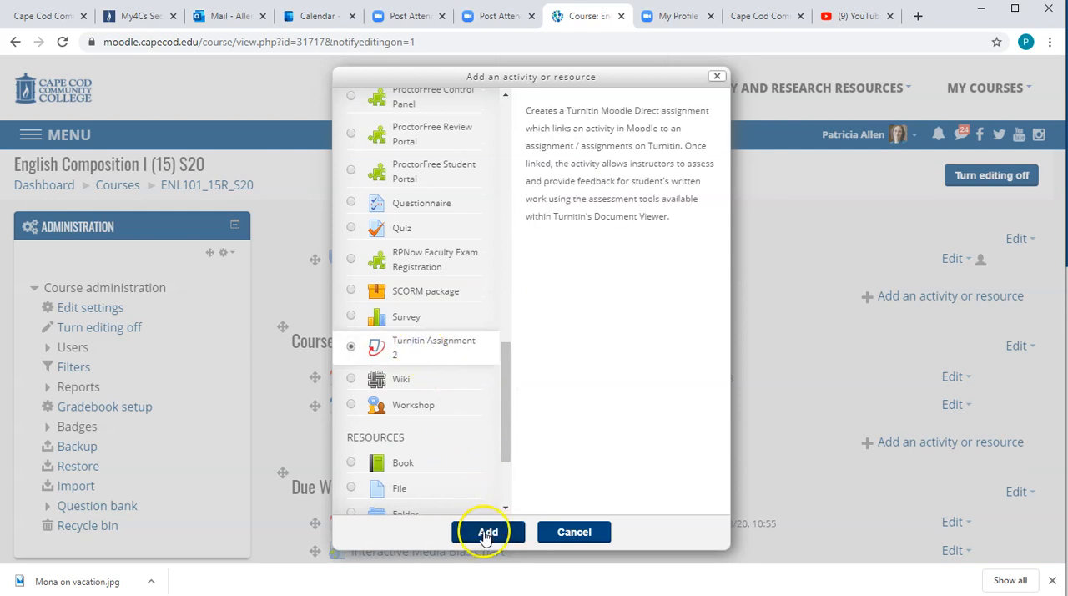
Add a new Turnitin Assignment 2 activity to the Course Details section.
{"action": "left_click", "coordinate": [487, 531]}
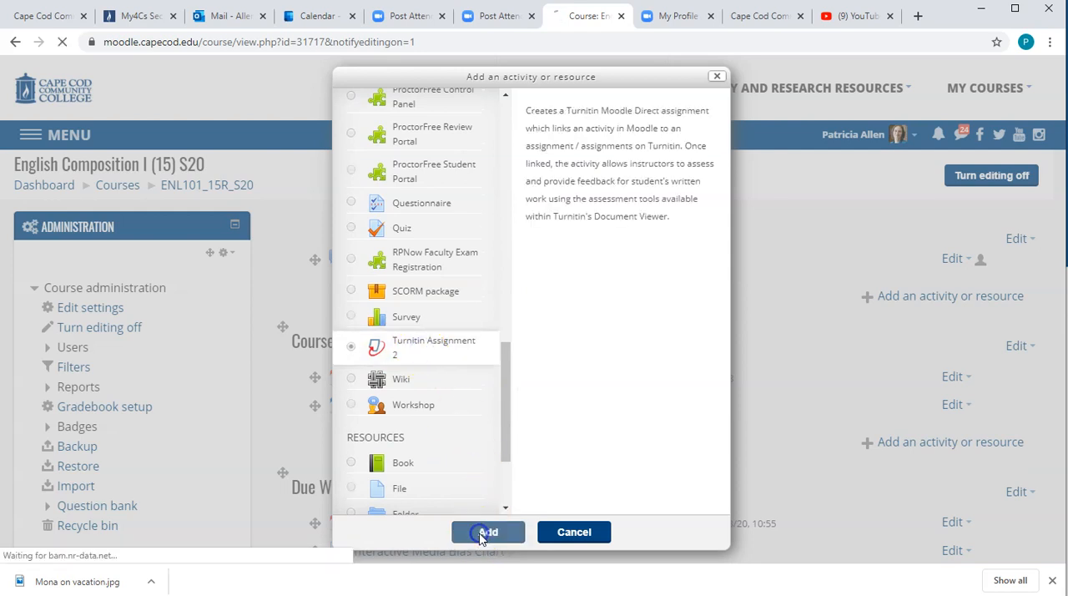
{"action": "left_click", "coordinate": [487, 531]}
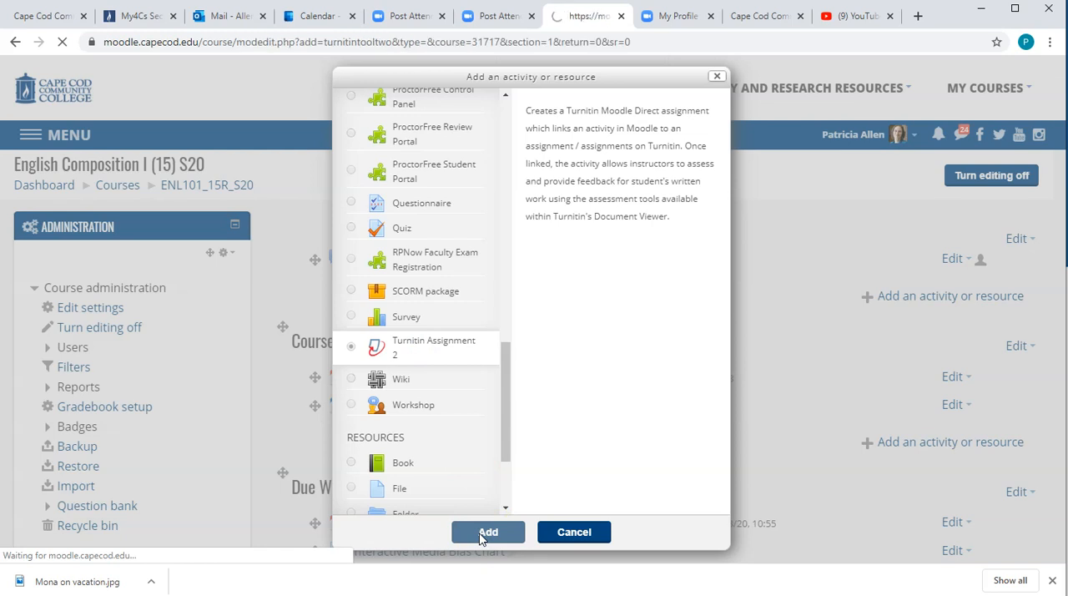
{"action": "left_click", "coordinate": [487, 531]}
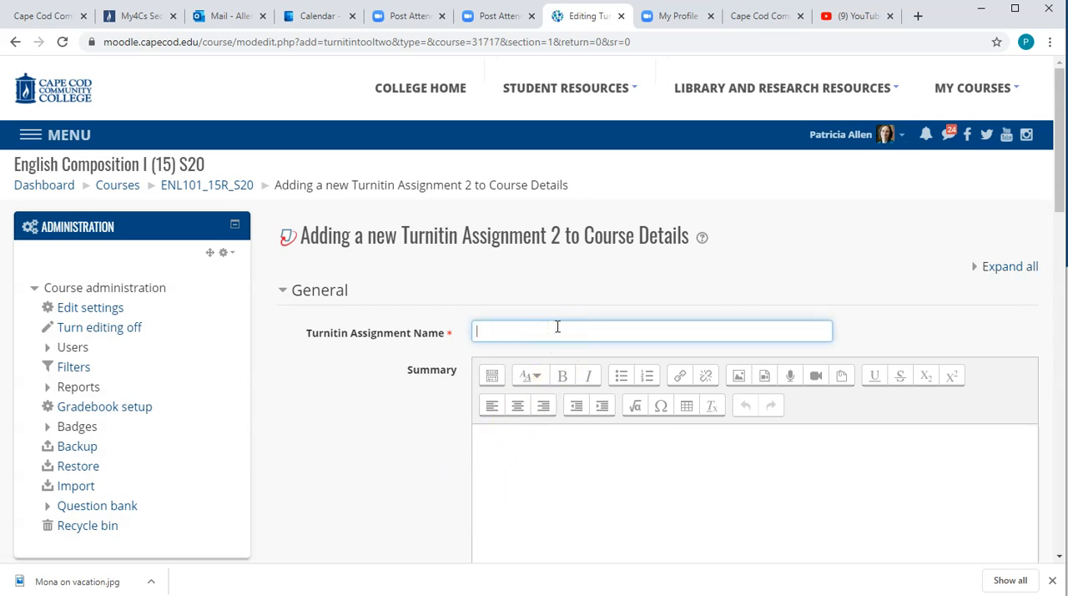
Name the new Turnitin assignment 'Painting 2'.
{"action": "type", "text": "Pain"}
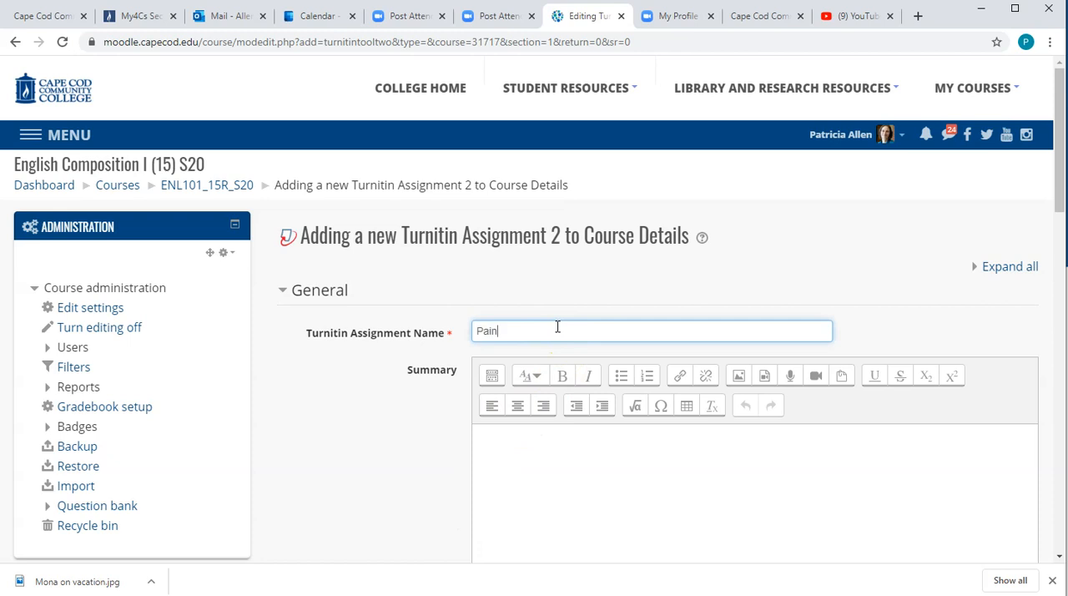
{"action": "type", "text": "ting 2"}
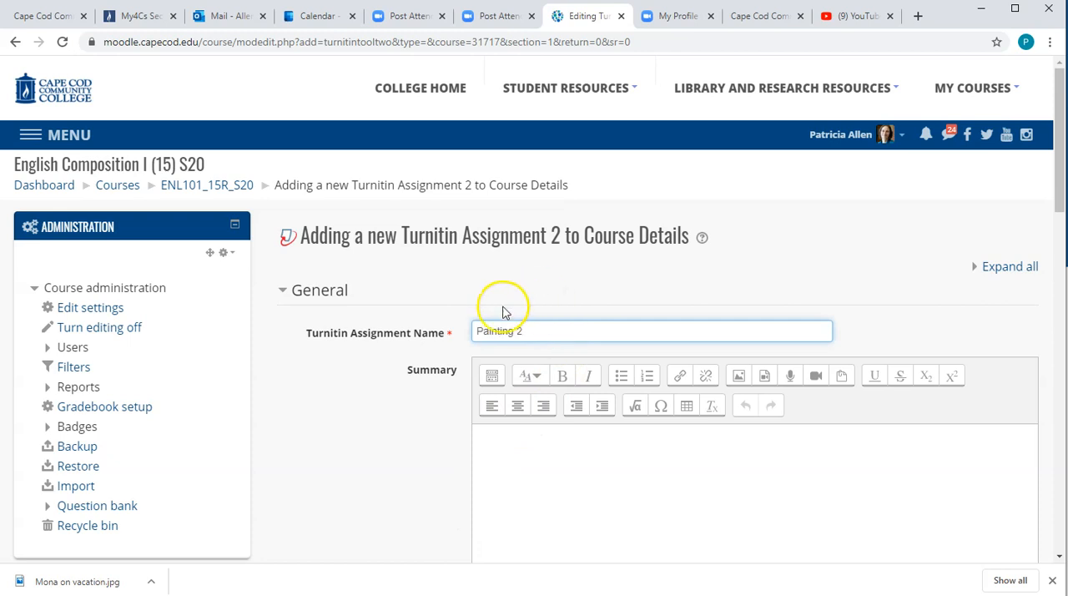
{"action": "mouse_move", "coordinate": [451, 337]}
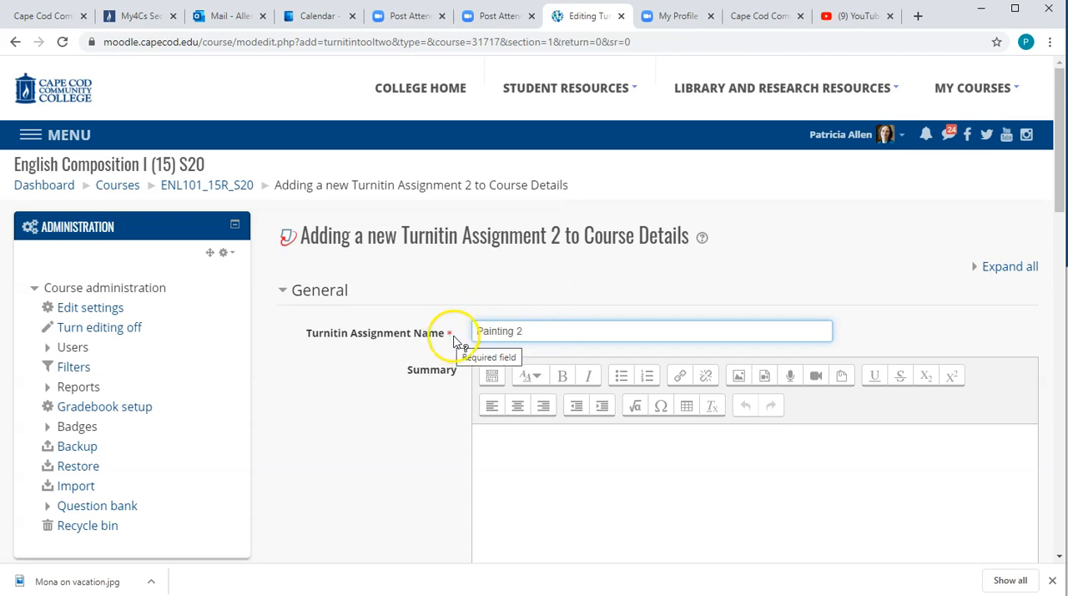
{"action": "scroll", "scroll_direction": "down", "scroll_amount": 3}
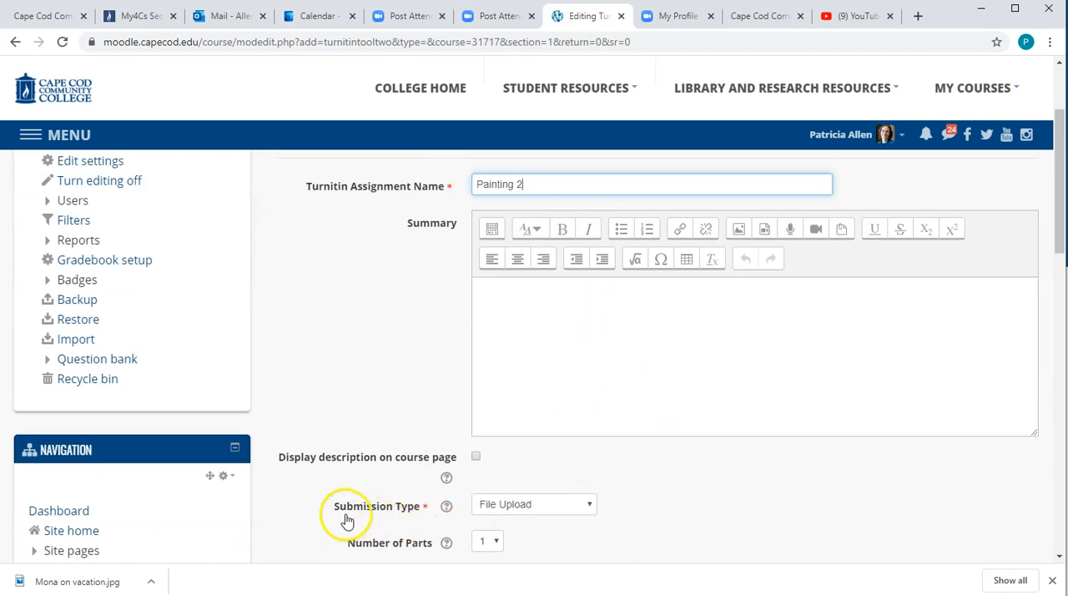
{"action": "mouse_move", "coordinate": [592, 504]}
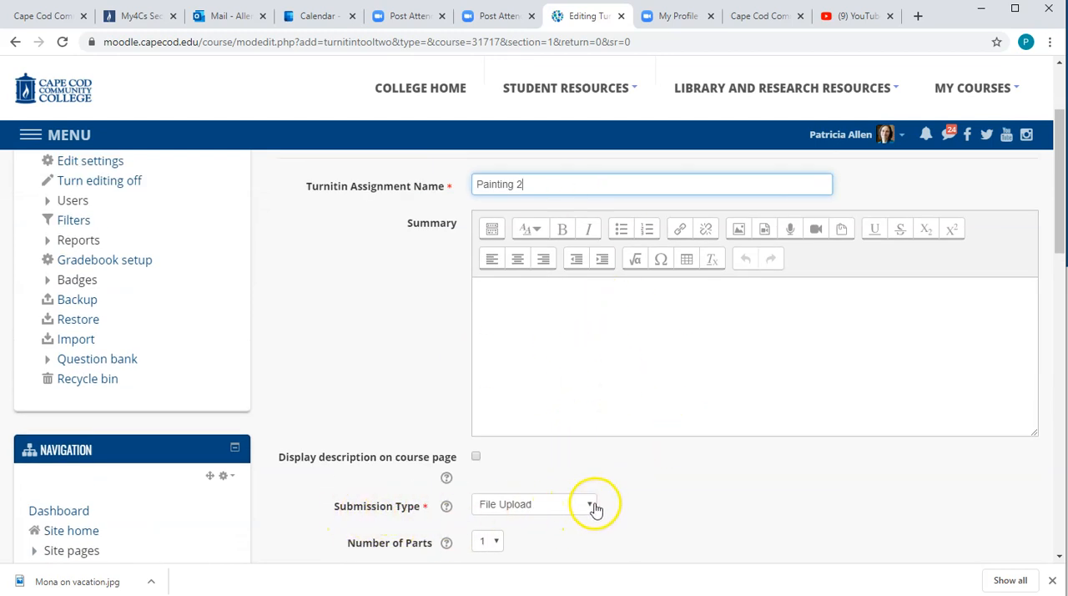
{"action": "left_click", "coordinate": [591, 504]}
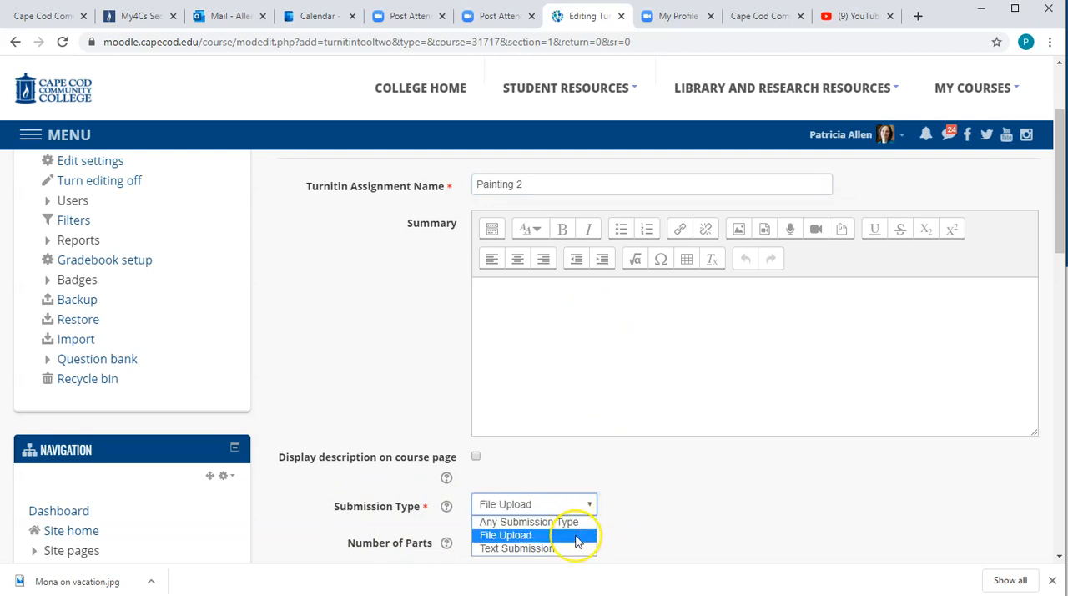
{"action": "left_click", "coordinate": [506, 534]}
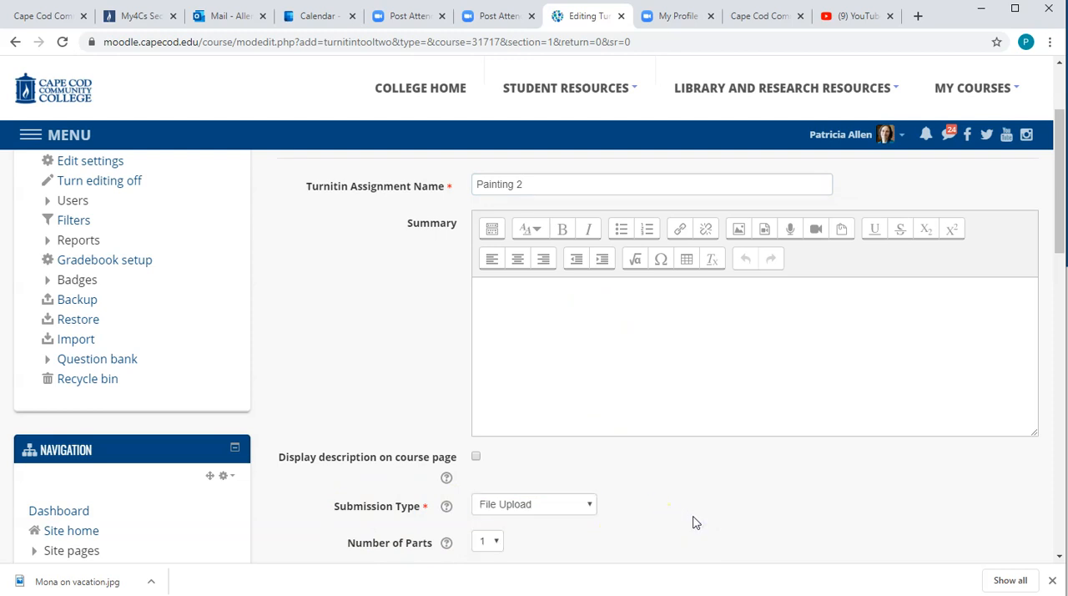
{"action": "mouse_move", "coordinate": [697, 521]}
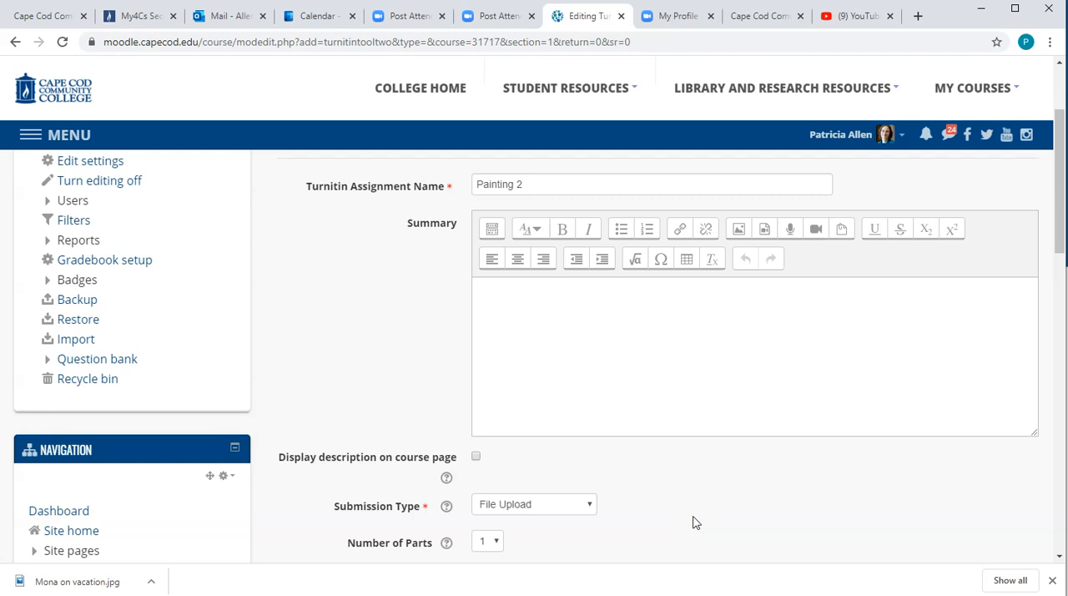
{"action": "scroll", "scroll_direction": "down", "scroll_amount": 3}
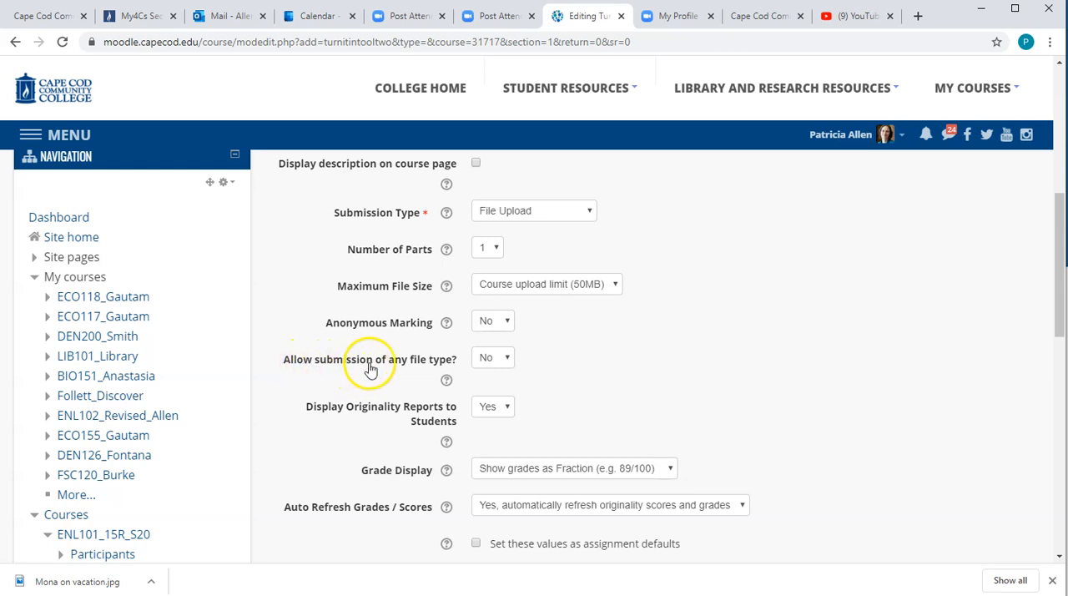
Set 'Allow submission of any file type?' to Yes for Painting 2.
{"action": "left_click", "coordinate": [494, 357]}
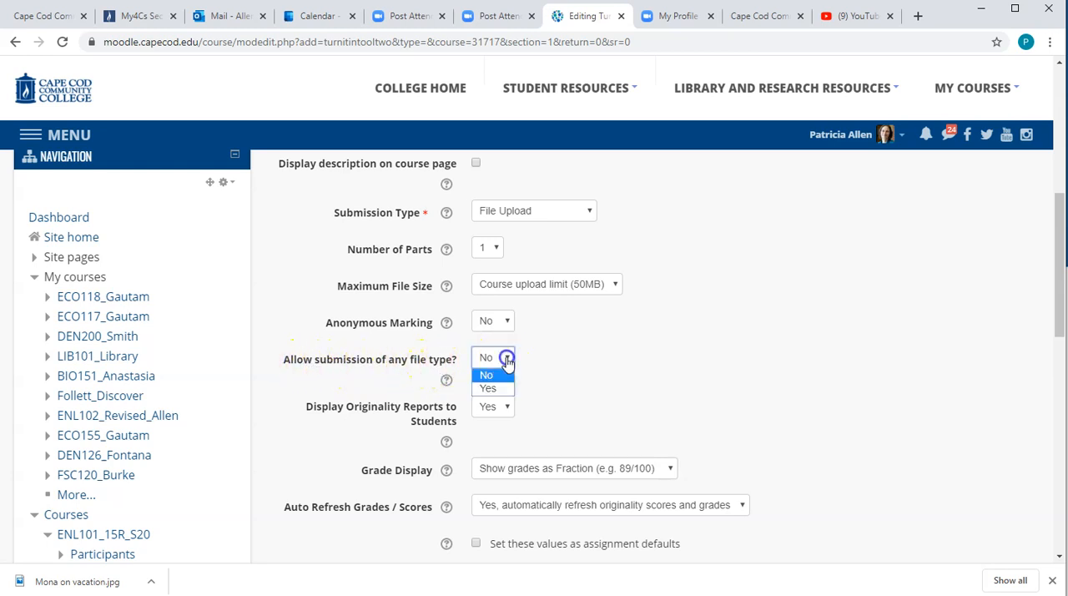
{"action": "left_click", "coordinate": [487, 387]}
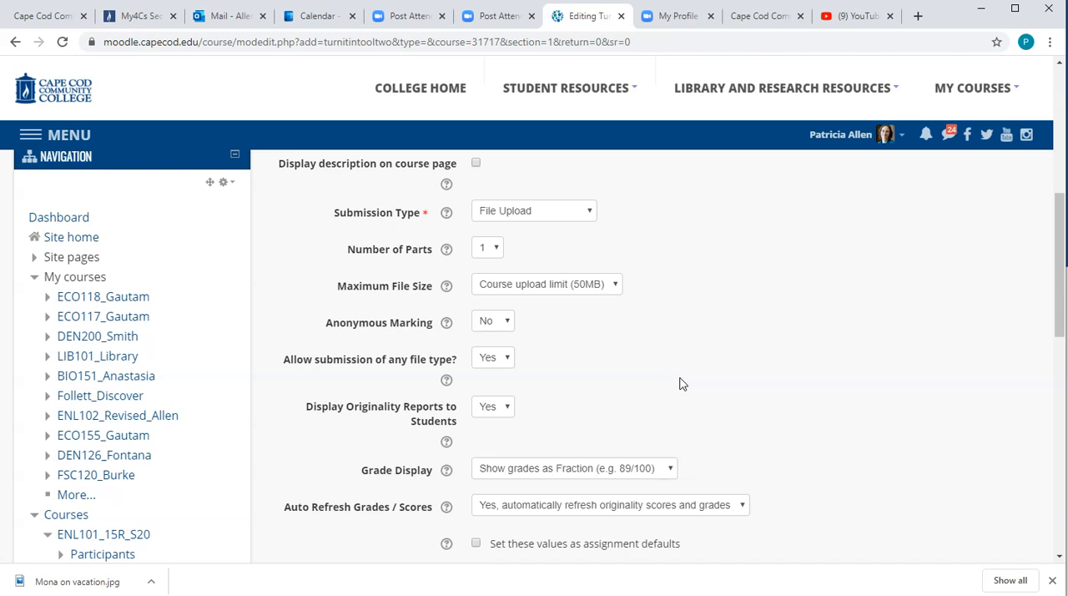
{"action": "scroll", "scroll_direction": "down", "scroll_amount": 3}
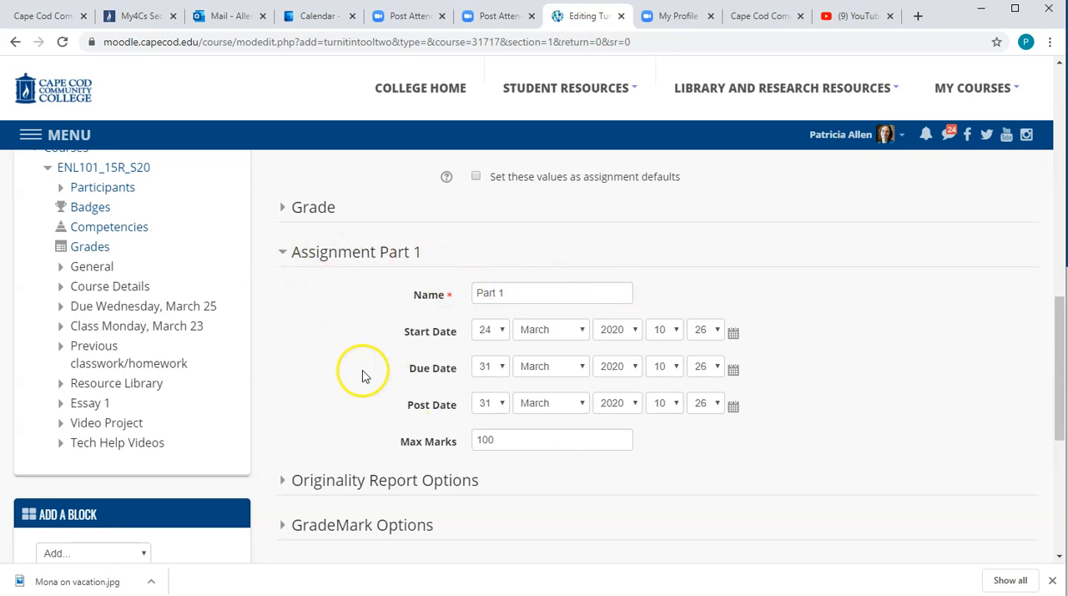
{"action": "mouse_move", "coordinate": [401, 320]}
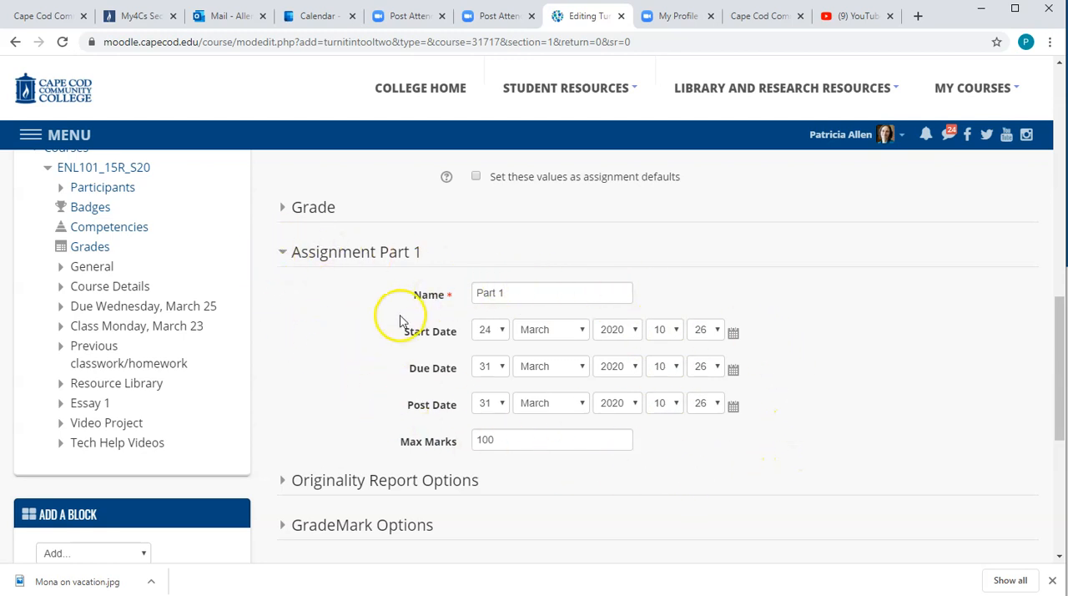
{"action": "mouse_move", "coordinate": [551, 345]}
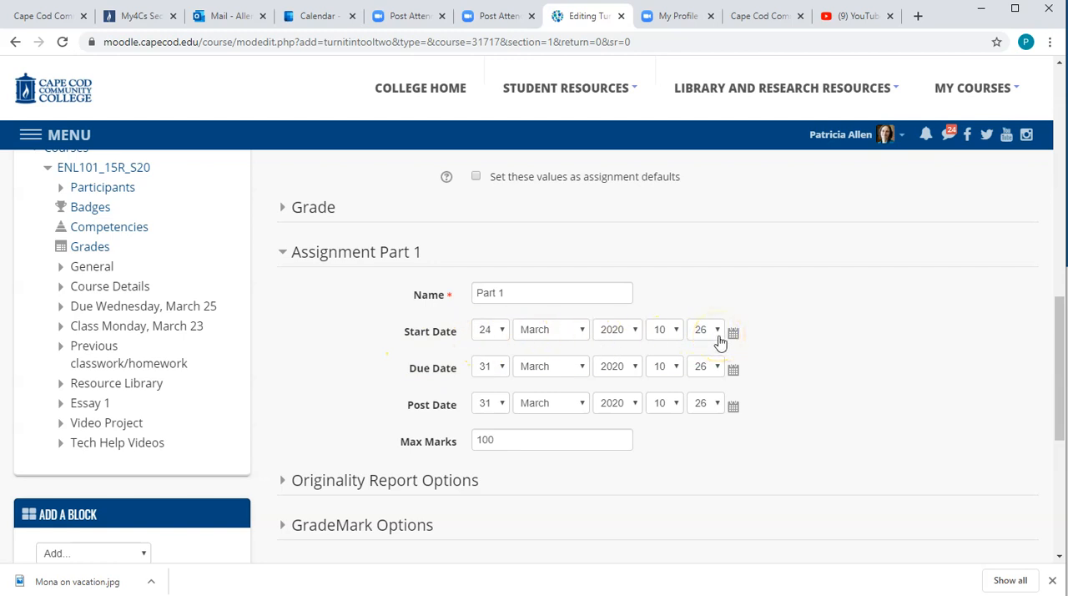
Set the Part 1 due date to 20 April 2020 via the calendar picker.
{"action": "scroll", "scroll_direction": "down", "scroll_amount": 3}
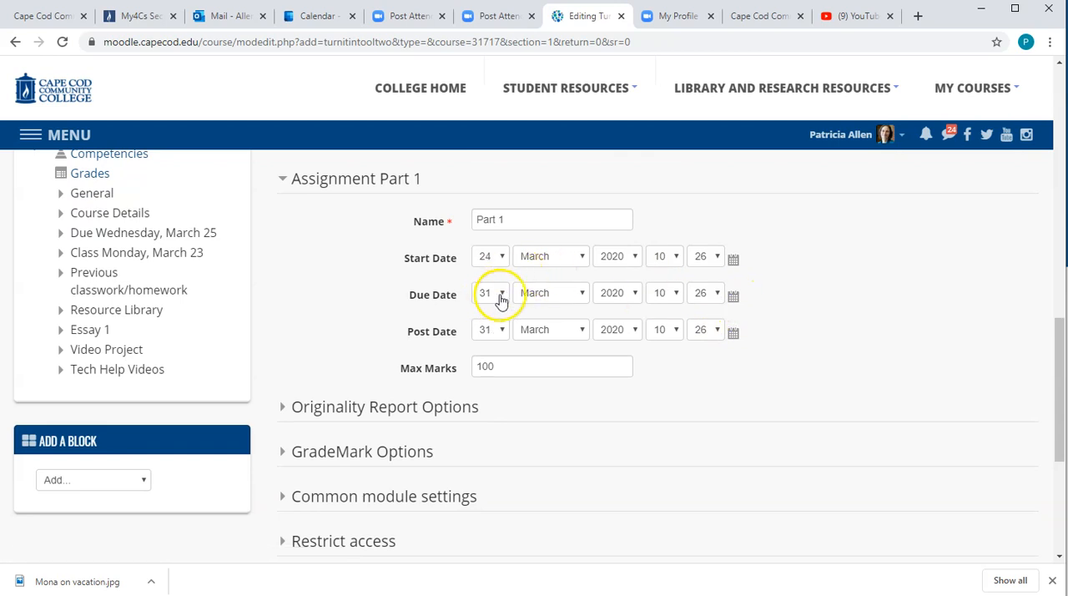
{"action": "left_click", "coordinate": [491, 292]}
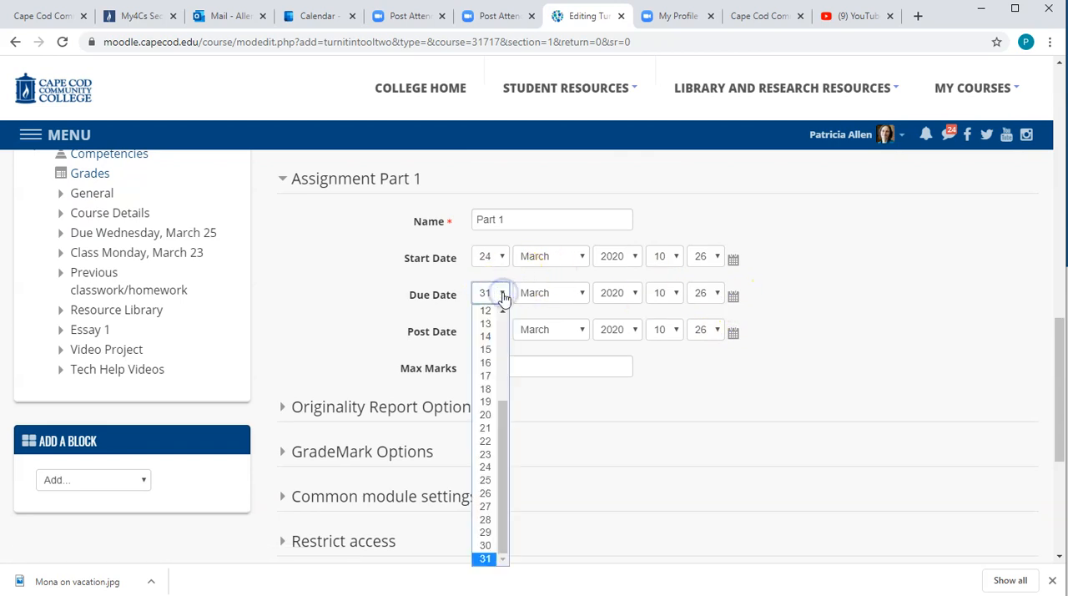
{"action": "left_click", "coordinate": [484, 311]}
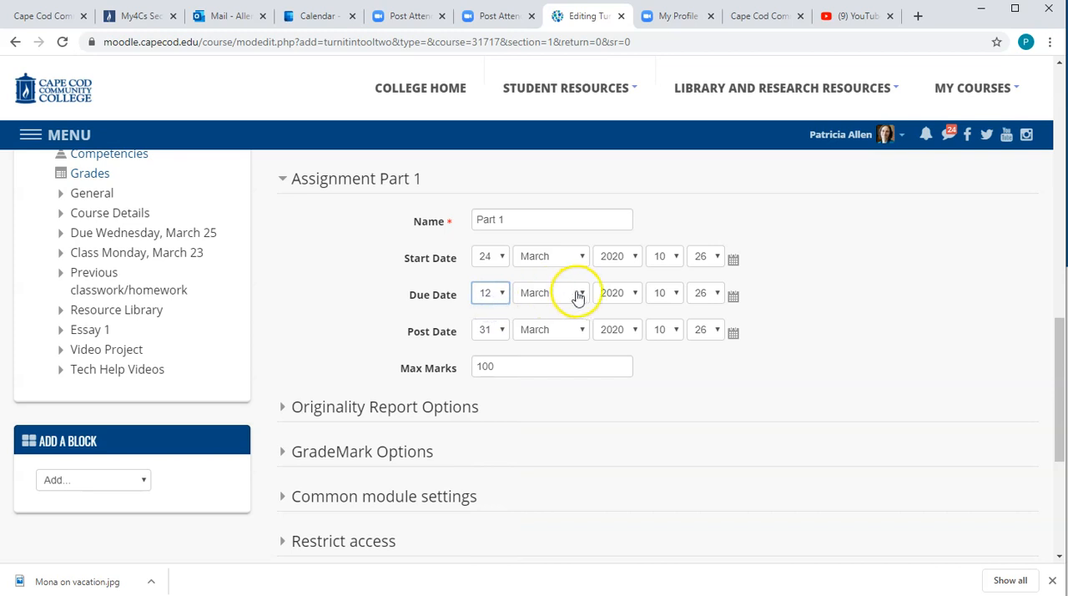
{"action": "left_click", "coordinate": [550, 292]}
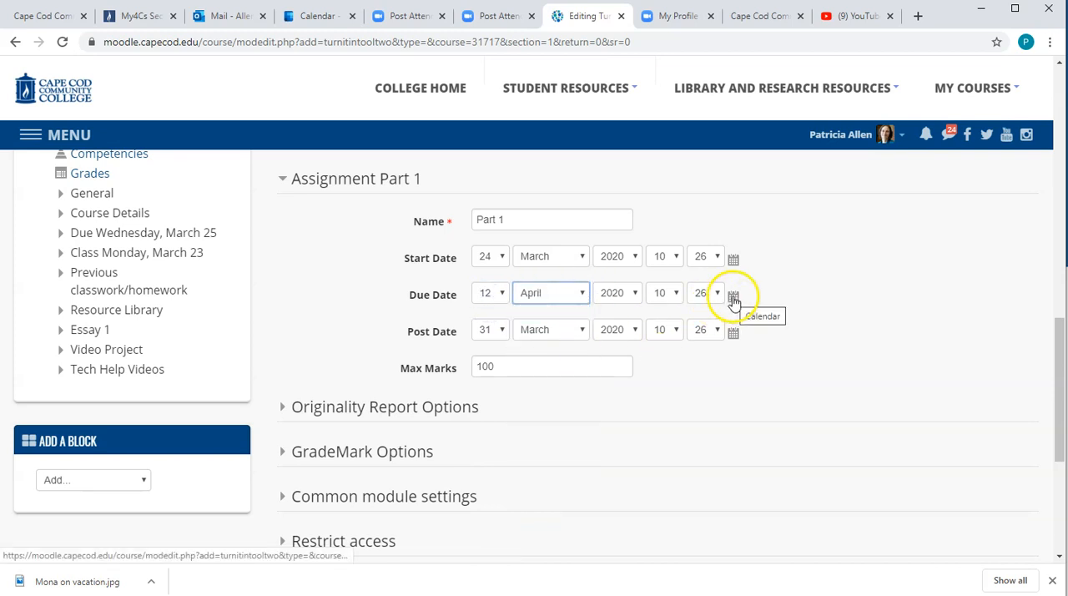
{"action": "left_click", "coordinate": [732, 294]}
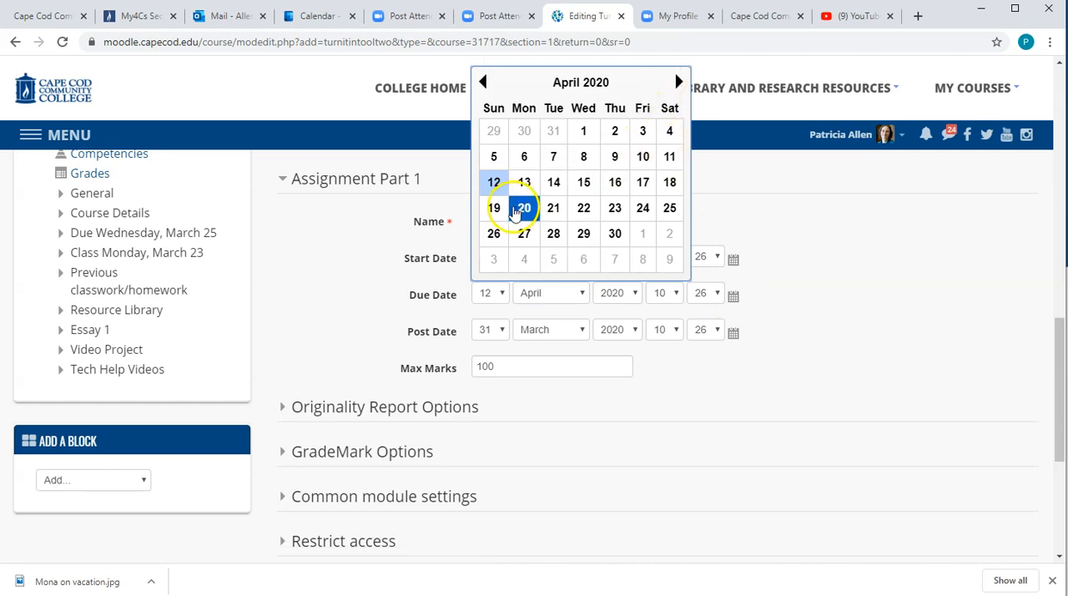
{"action": "left_click", "coordinate": [524, 206]}
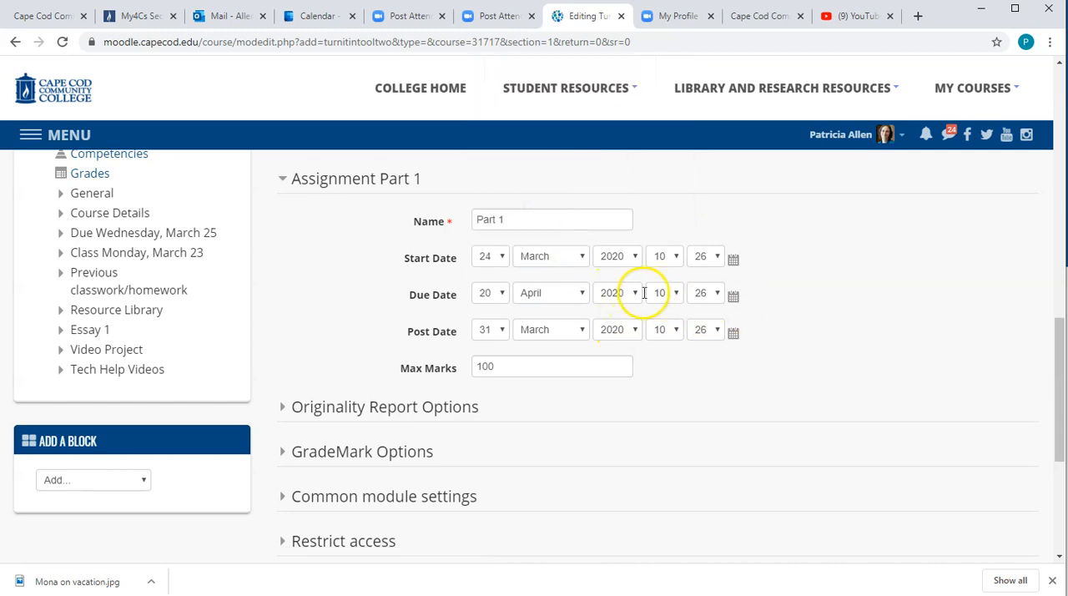
Set the Part 1 due time to 23:59.
{"action": "left_click", "coordinate": [664, 293]}
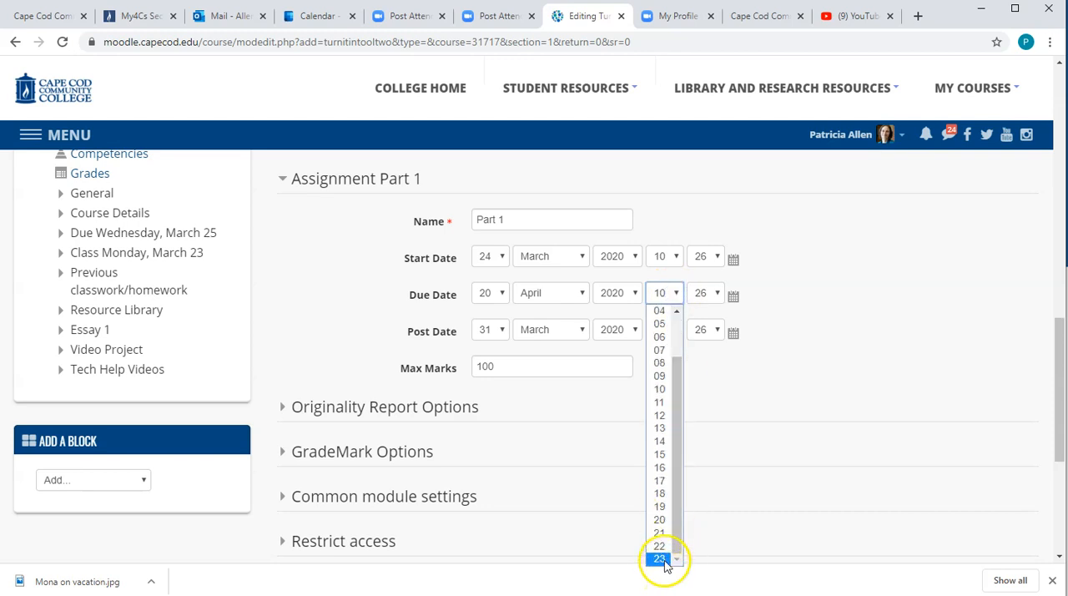
{"action": "left_click", "coordinate": [660, 558]}
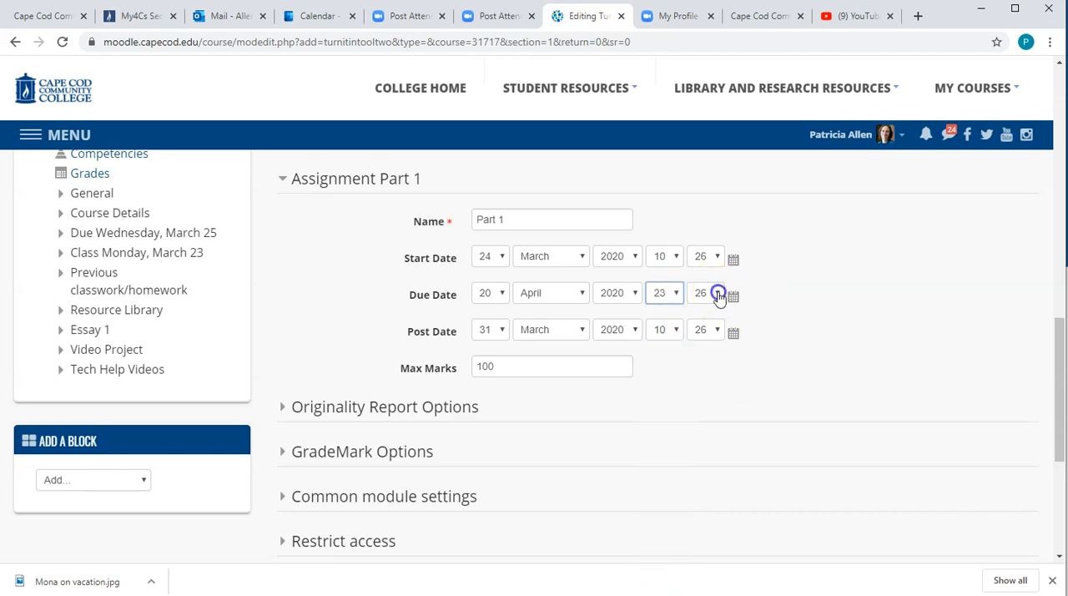
{"action": "left_click", "coordinate": [704, 292]}
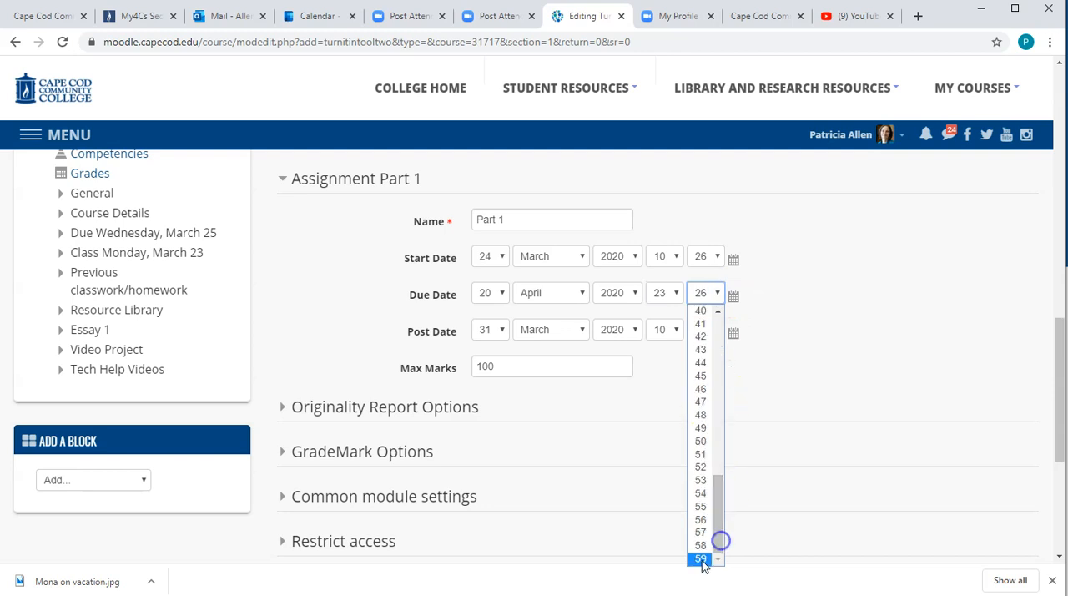
{"action": "left_click", "coordinate": [701, 557]}
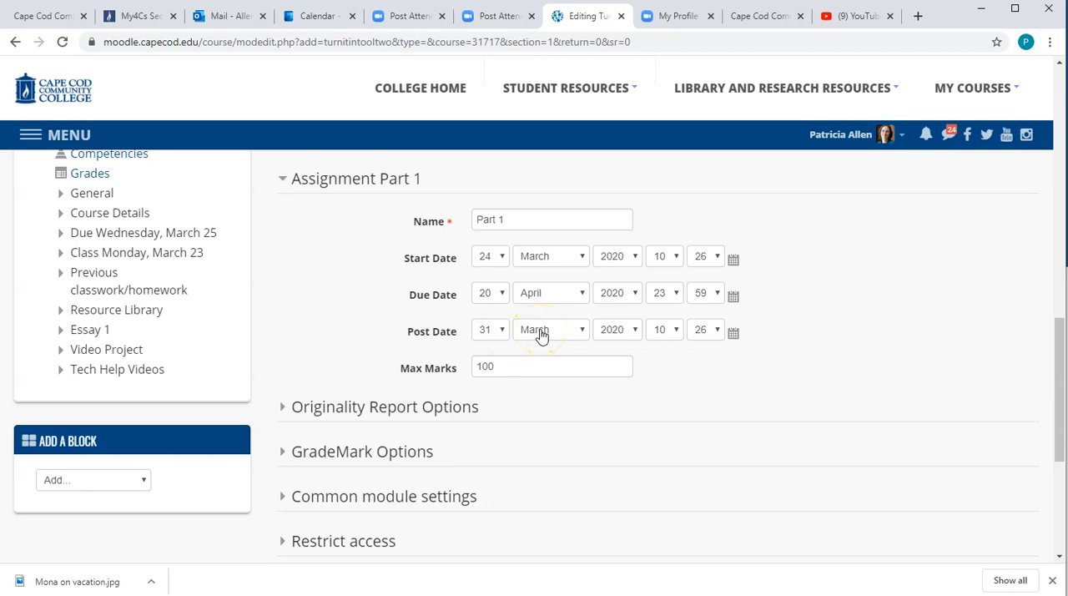
Change the Part 1 post date month to July, giving 31 July 2020.
{"action": "left_click", "coordinate": [551, 329]}
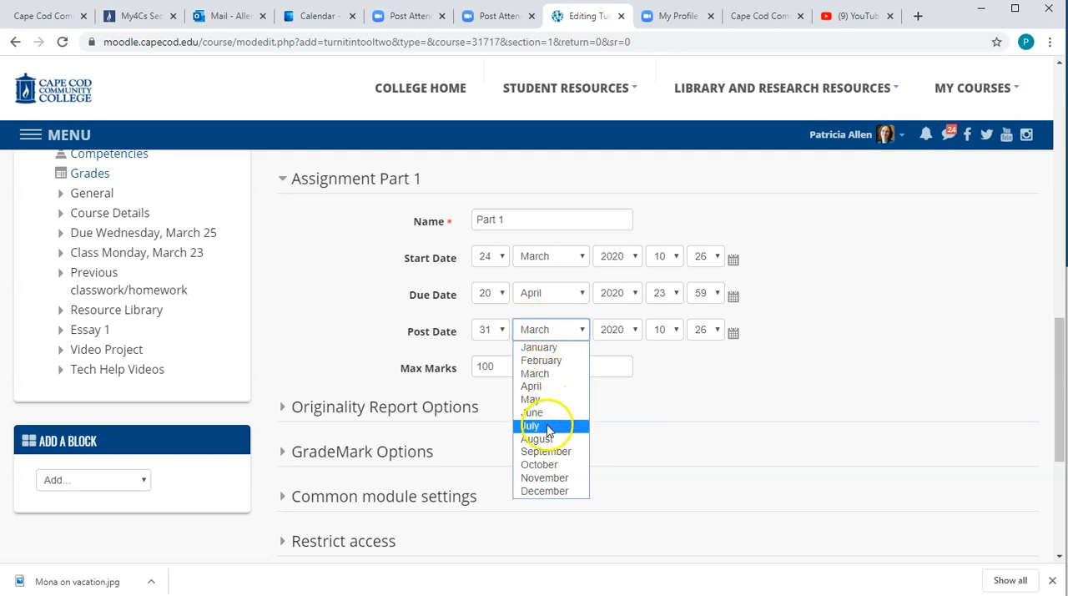
{"action": "left_click", "coordinate": [530, 426]}
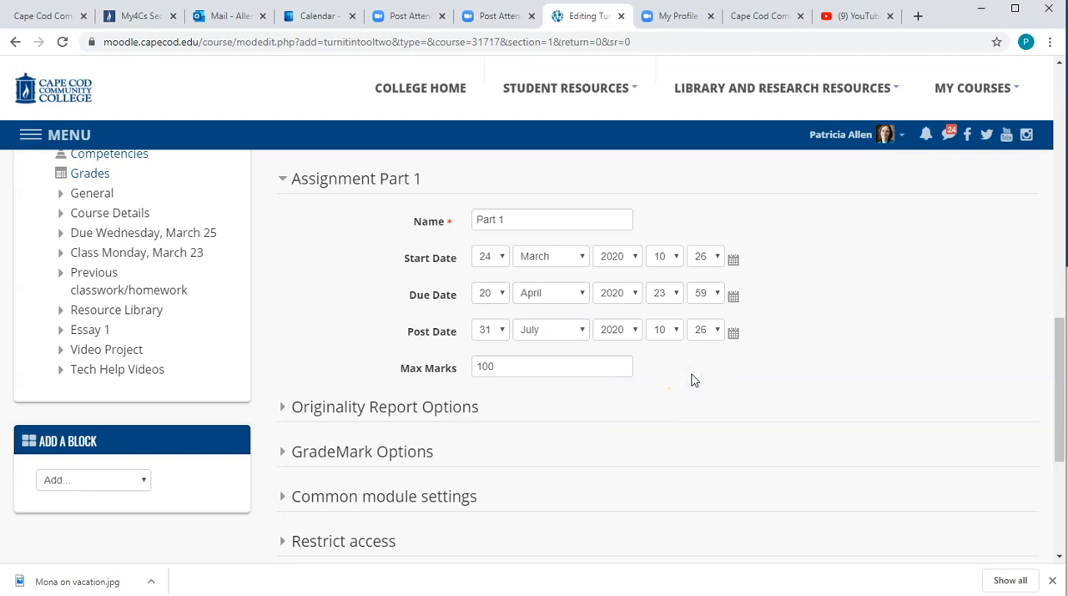
{"action": "scroll", "scroll_direction": "down", "scroll_amount": 3}
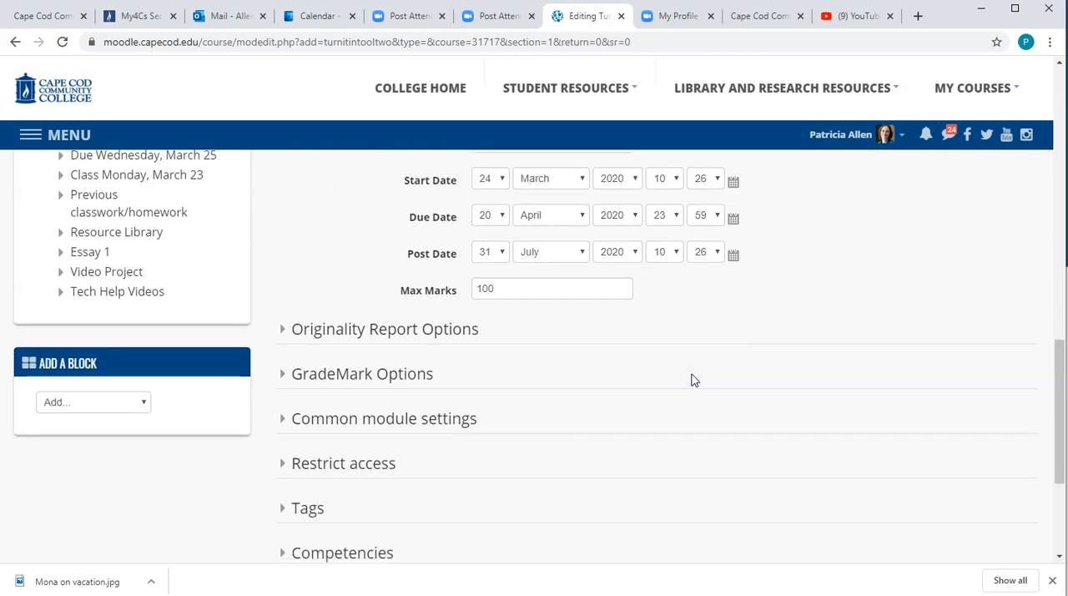
Save the Painting 2 assignment and return to the course page.
{"action": "scroll", "scroll_direction": "down", "scroll_amount": 3}
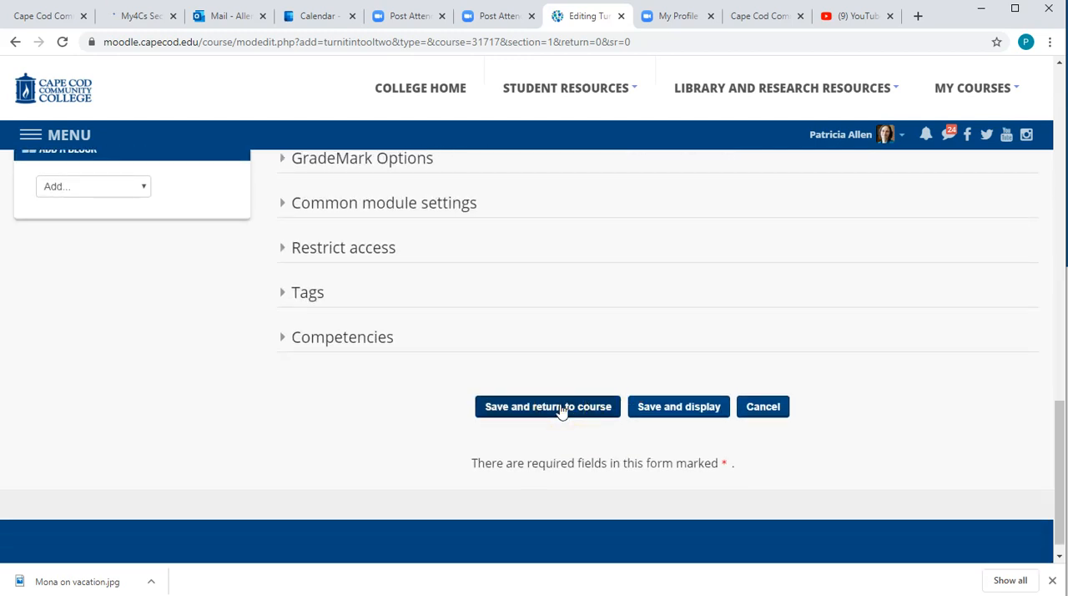
{"action": "left_click", "coordinate": [547, 407]}
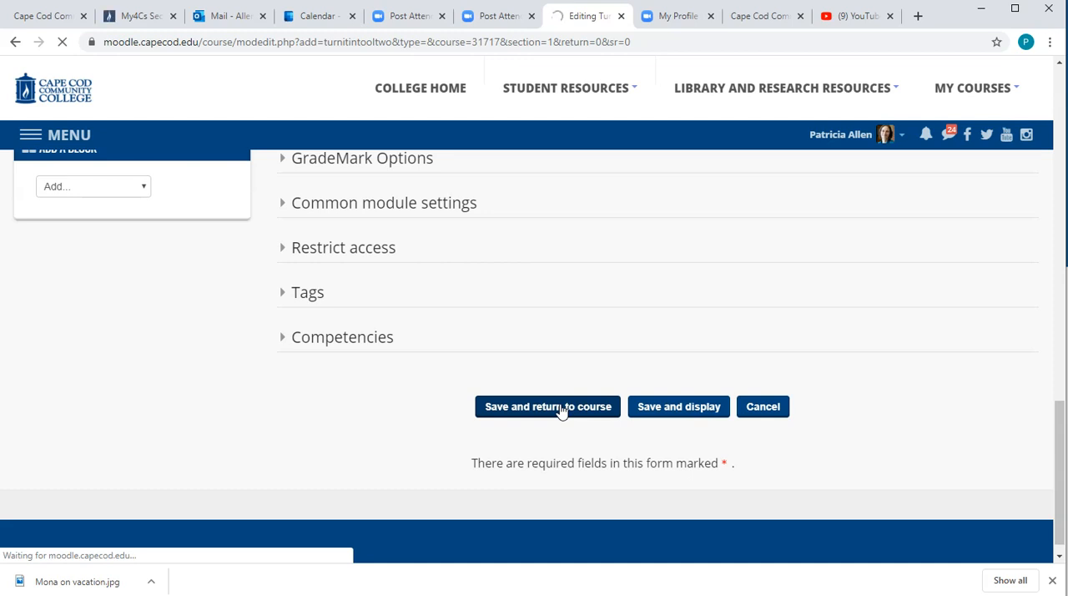
{"action": "left_click", "coordinate": [547, 407]}
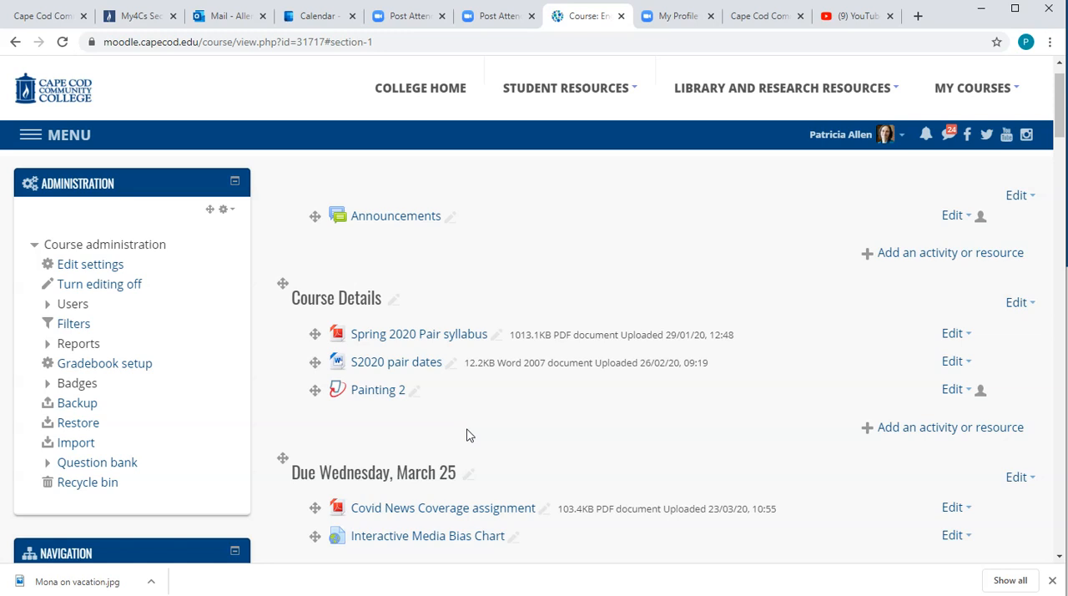
{"action": "mouse_move", "coordinate": [403, 434]}
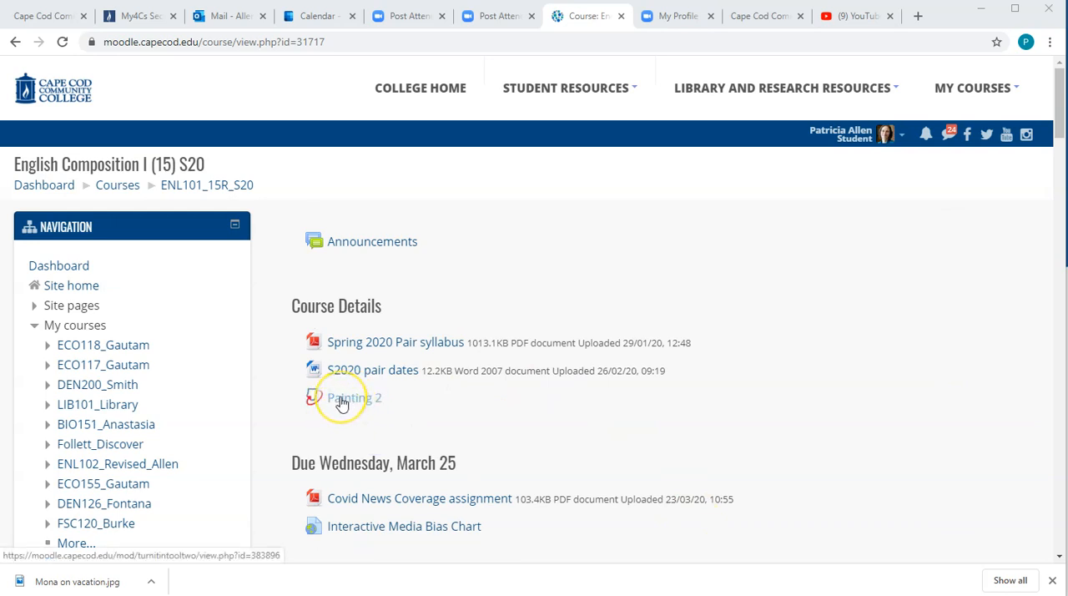
Open the Painting 2 assignment page as a student.
{"action": "left_click", "coordinate": [354, 397]}
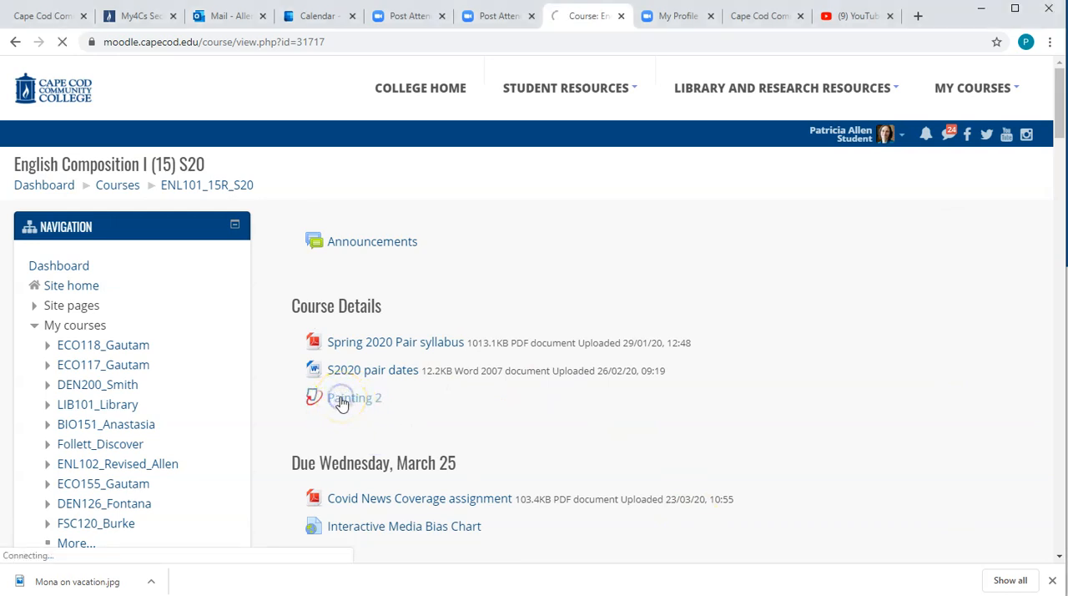
{"action": "left_click", "coordinate": [353, 397]}
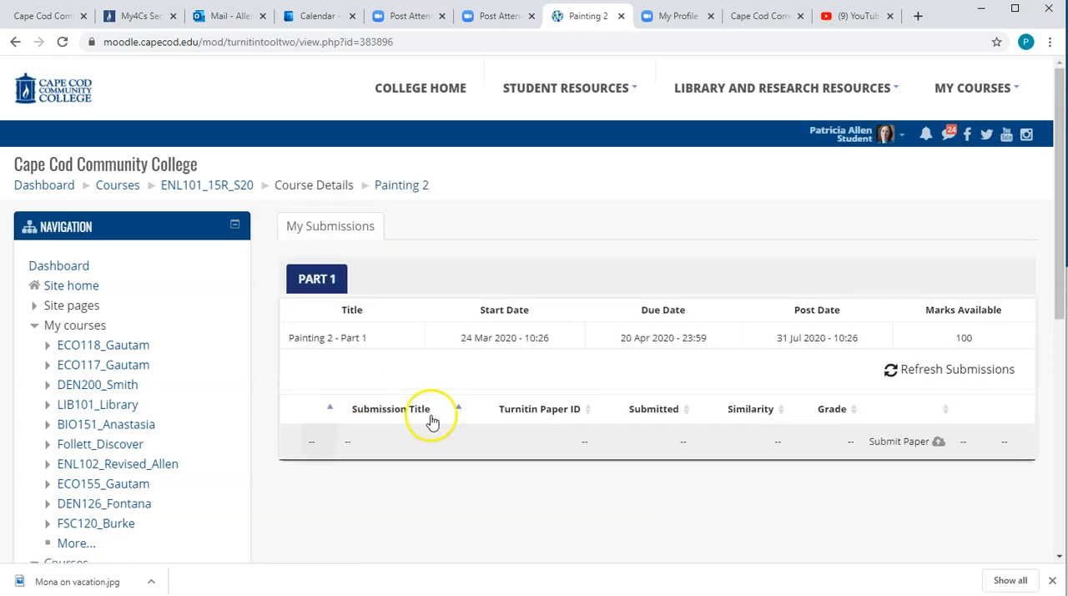
{"action": "mouse_move", "coordinate": [981, 386]}
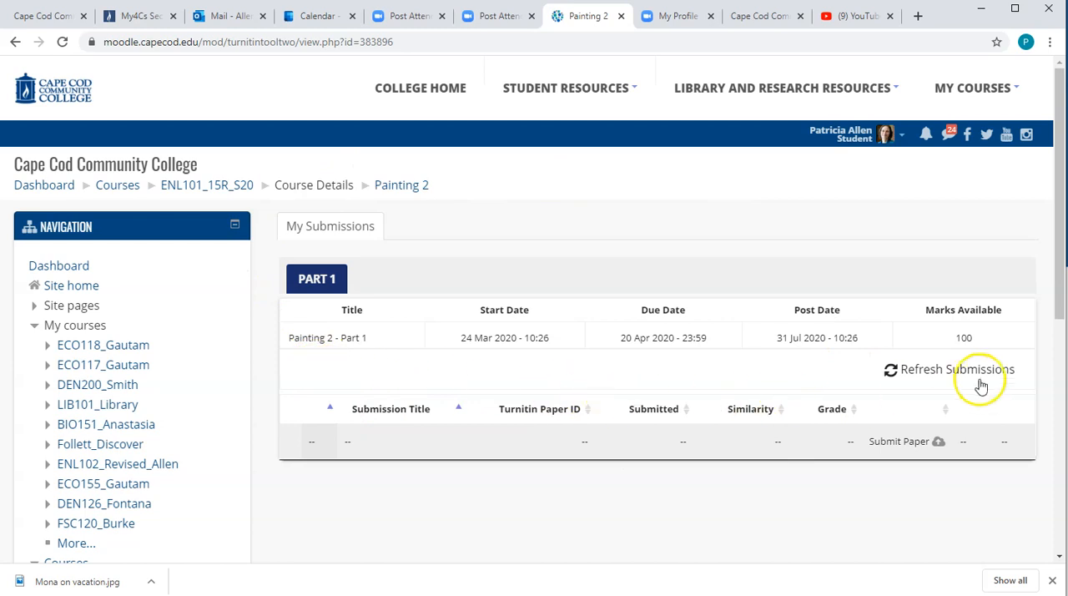
{"action": "mouse_move", "coordinate": [971, 460]}
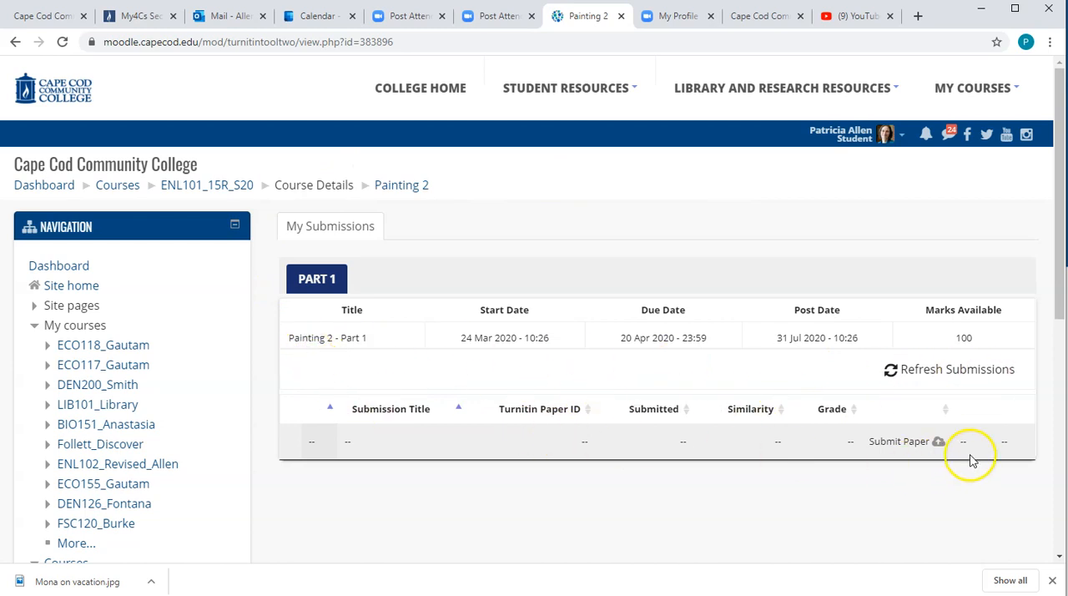
{"action": "mouse_move", "coordinate": [938, 441]}
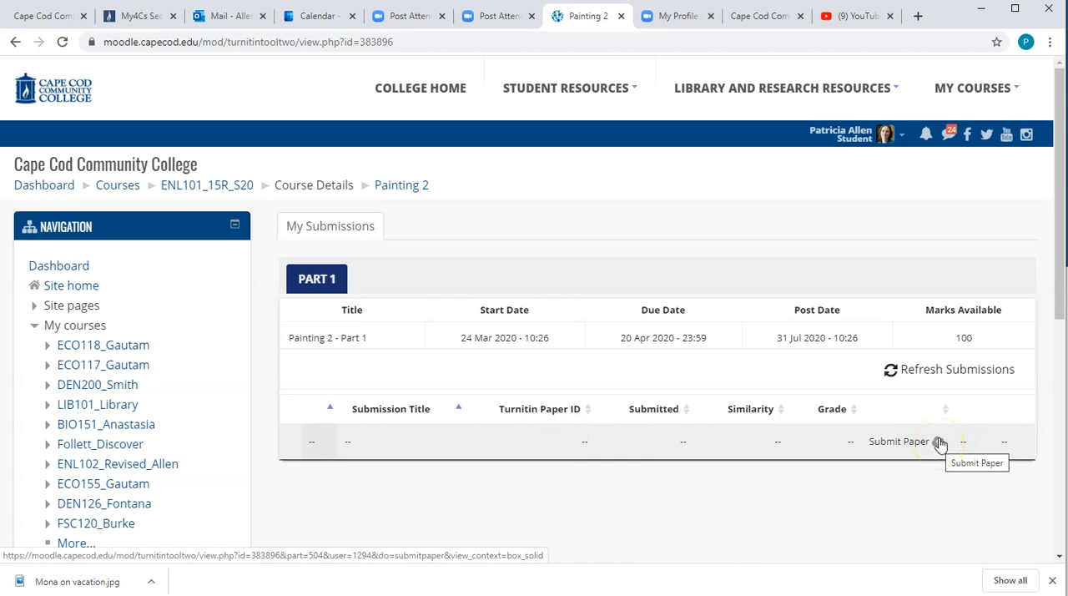
Start a Submit Paper form titled 'My Painting' and tick the agreement checkbox.
{"action": "left_click", "coordinate": [898, 441]}
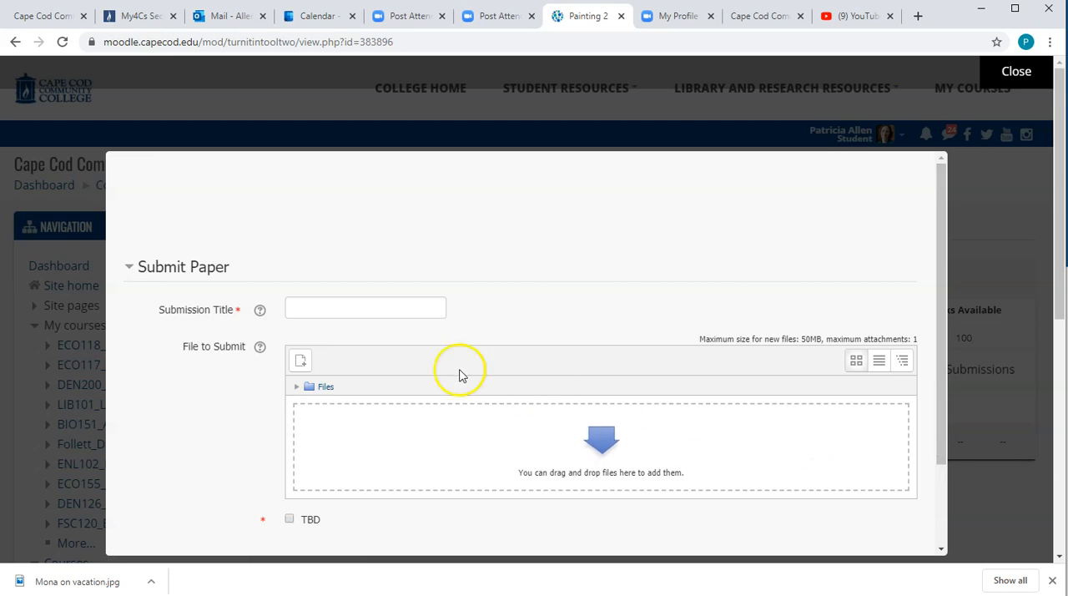
{"action": "left_click", "coordinate": [363, 307]}
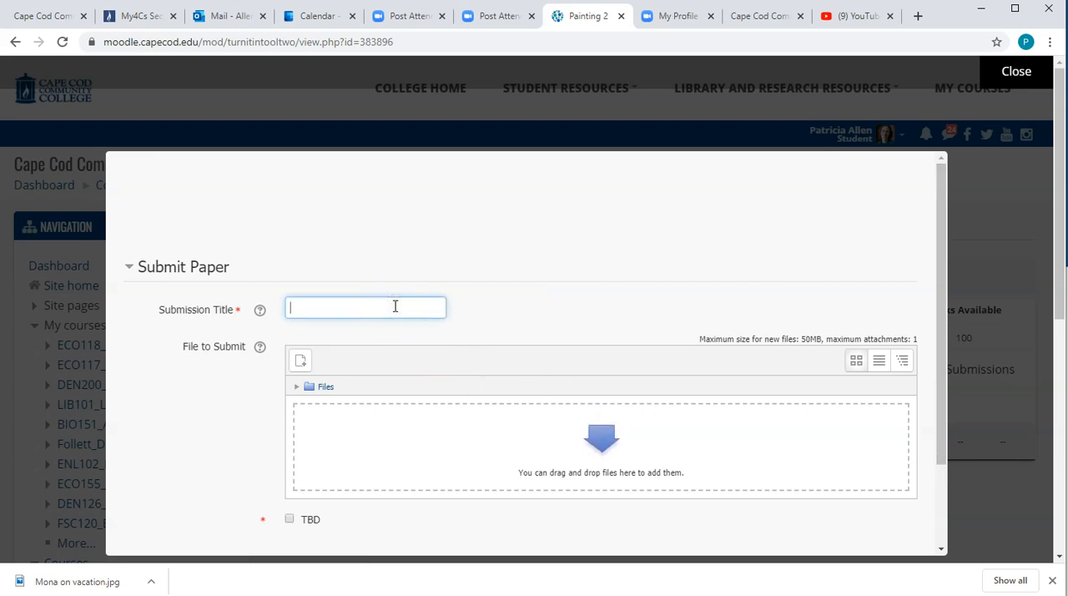
{"action": "type", "text": "My Pain"}
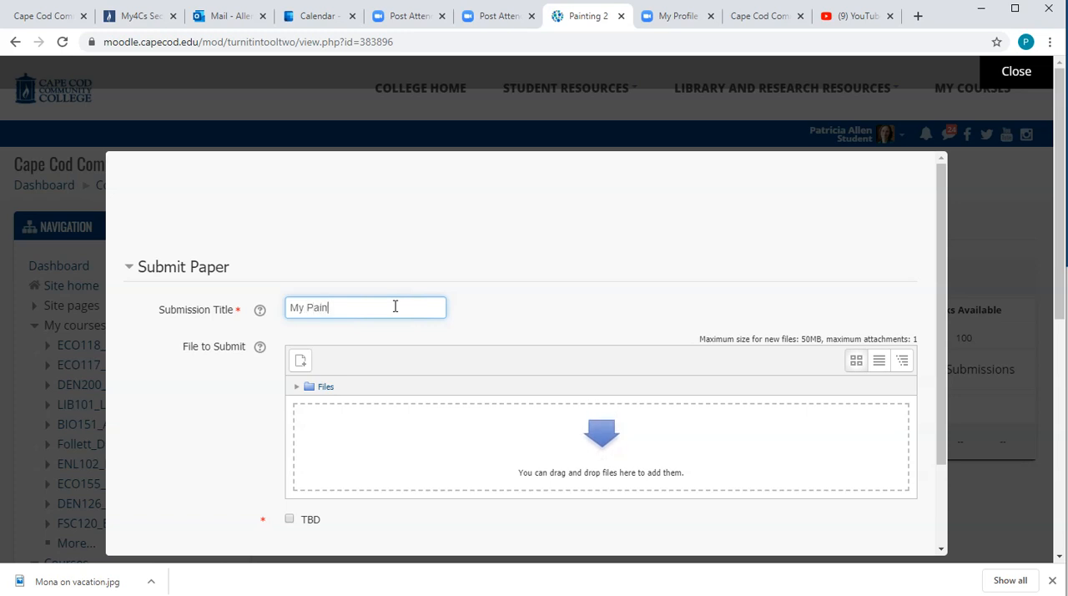
{"action": "type", "text": "ting"}
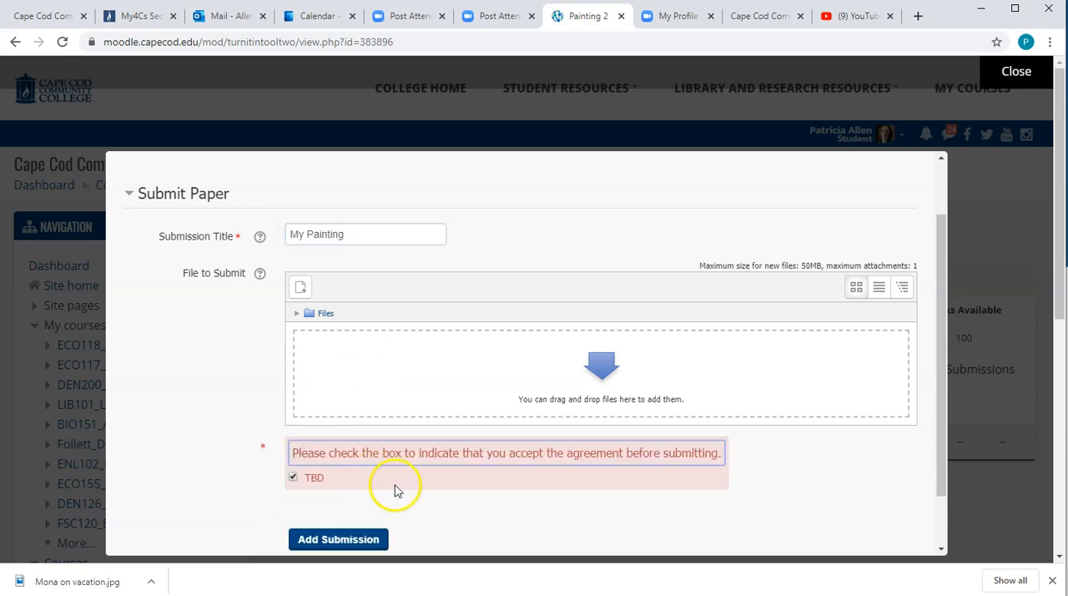
{"action": "mouse_move", "coordinate": [354, 385]}
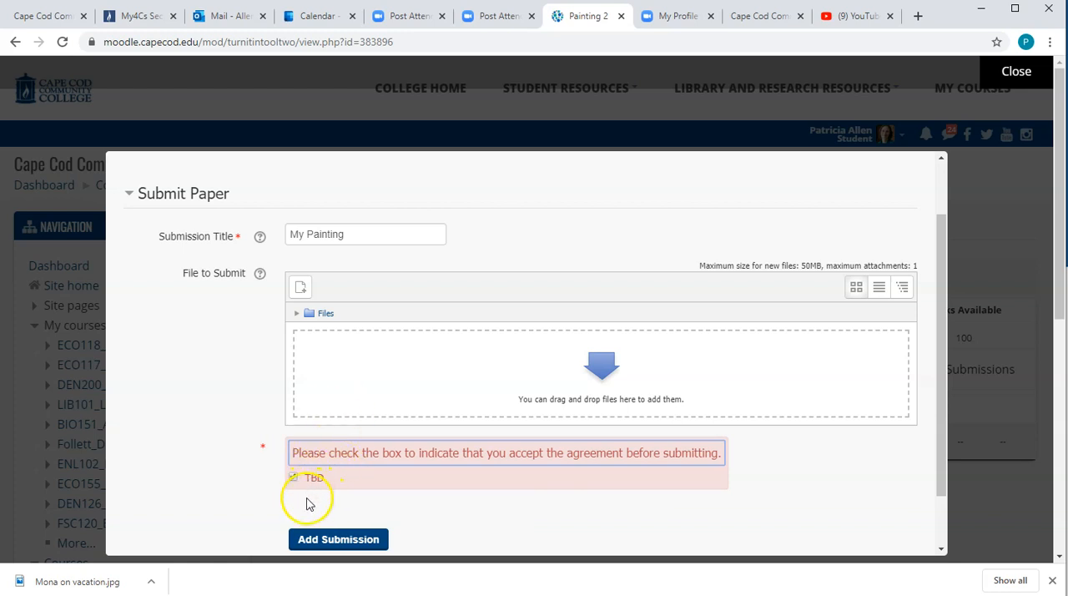
{"action": "left_click", "coordinate": [294, 477]}
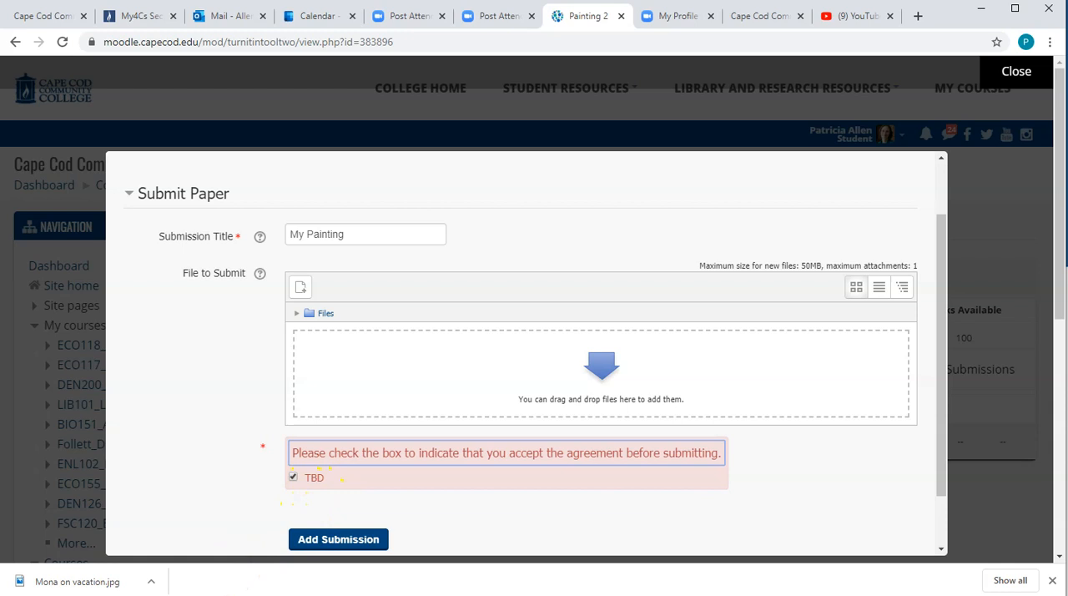
Browse to the Desktop in File Explorer and attach 'Mona on vacation.jpg' to the submission.
{"action": "left_click", "coordinate": [300, 287]}
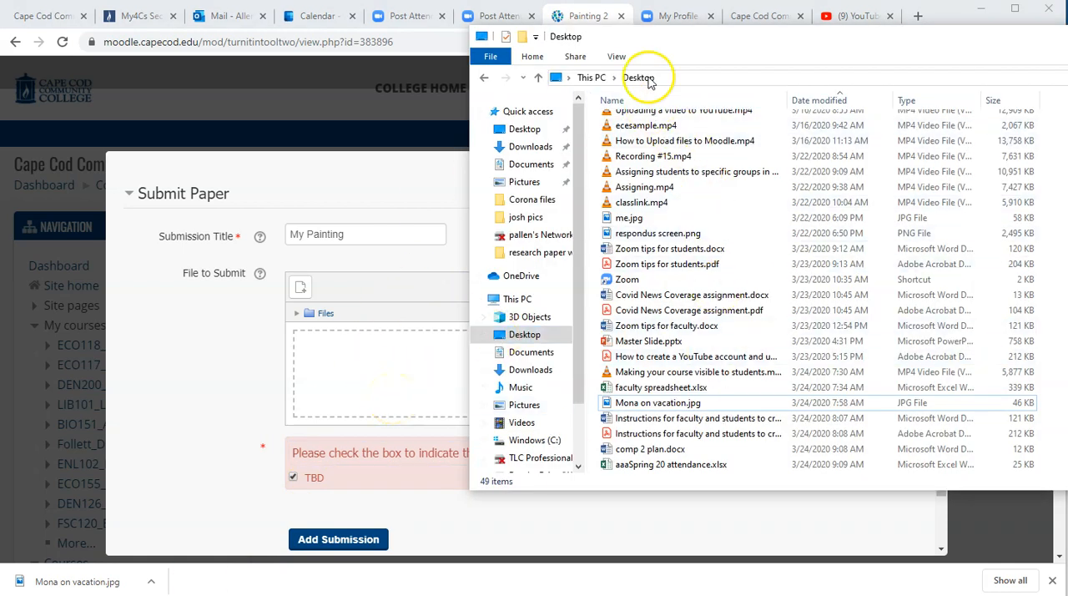
{"action": "left_click", "coordinate": [658, 403]}
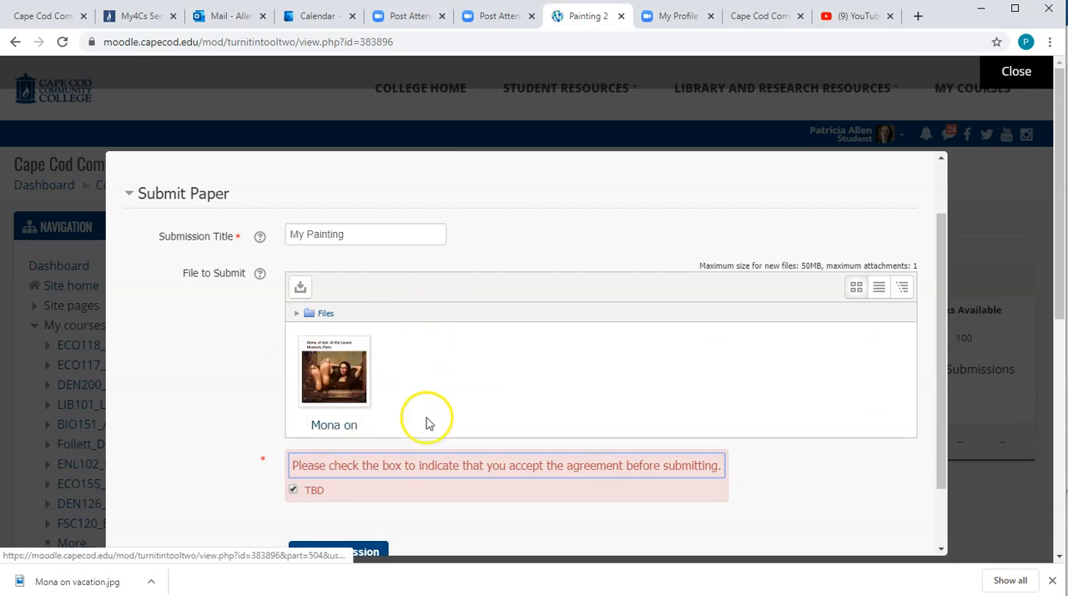
{"action": "scroll", "scroll_direction": "down", "scroll_amount": 3}
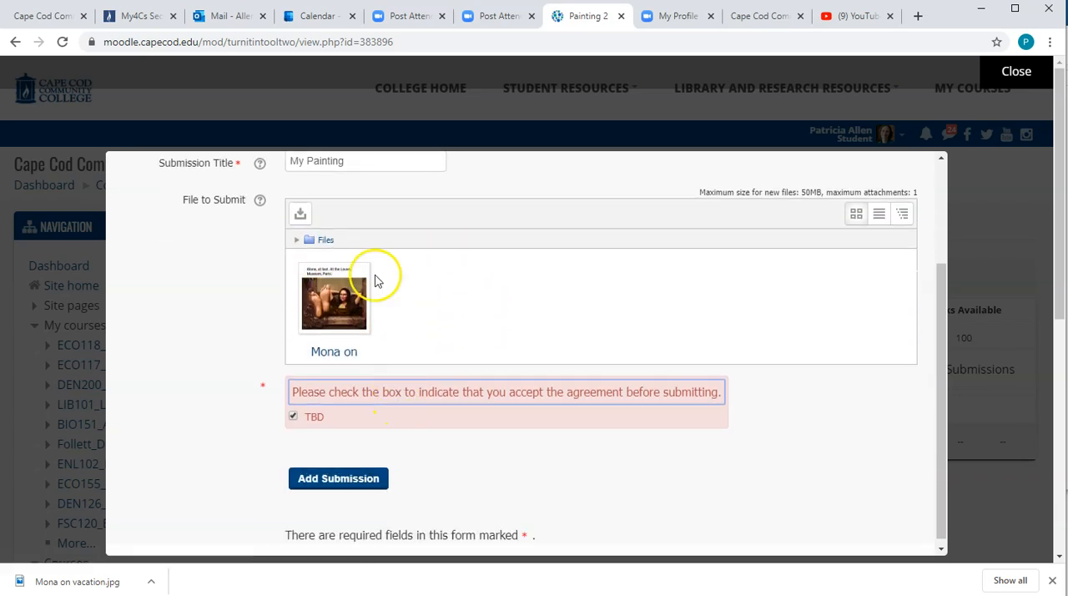
{"action": "mouse_move", "coordinate": [466, 464]}
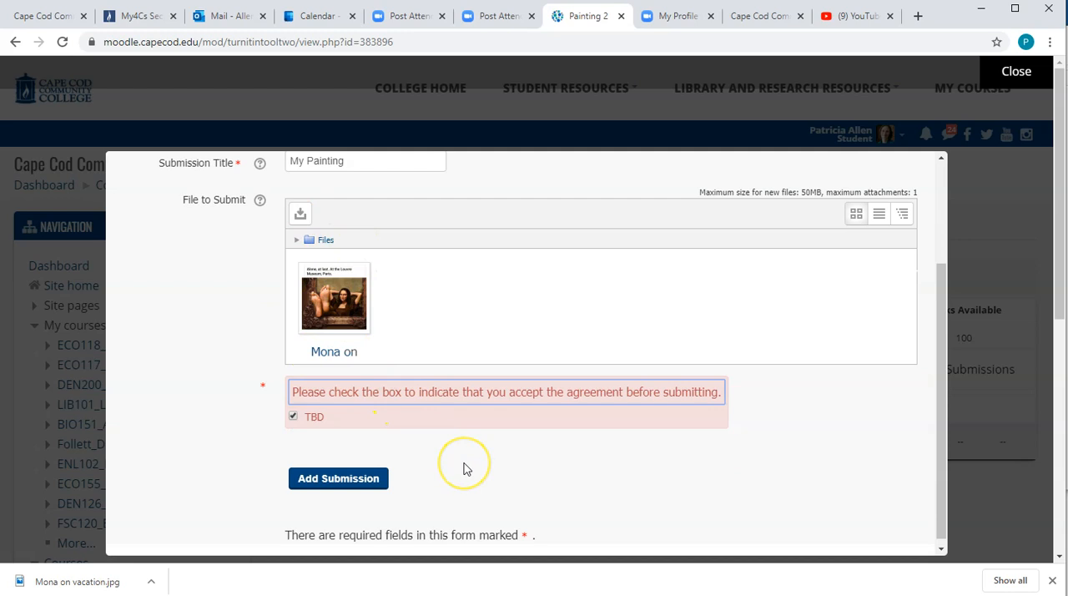
Submit 'My Painting' to Turnitin and receive the digital receipt with its submission ID.
{"action": "left_click", "coordinate": [337, 477]}
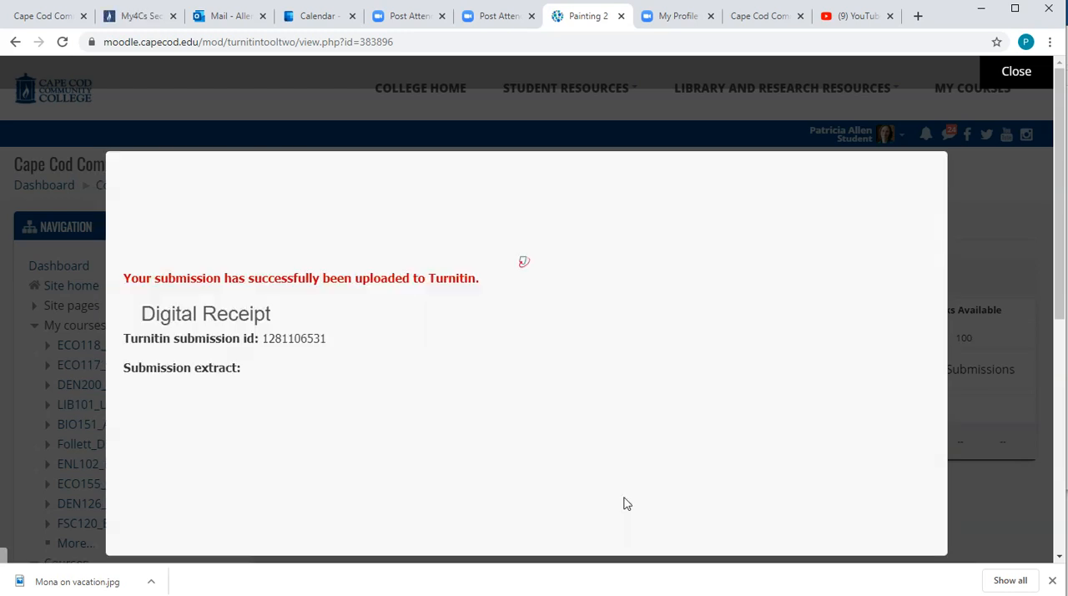
{"action": "mouse_move", "coordinate": [196, 282]}
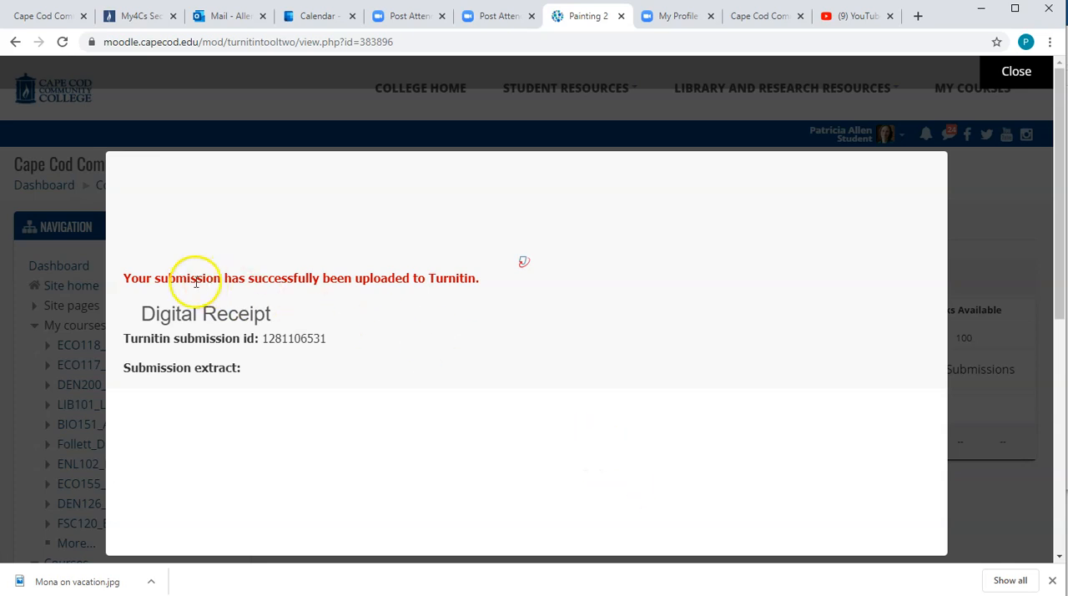
{"action": "mouse_move", "coordinate": [277, 384]}
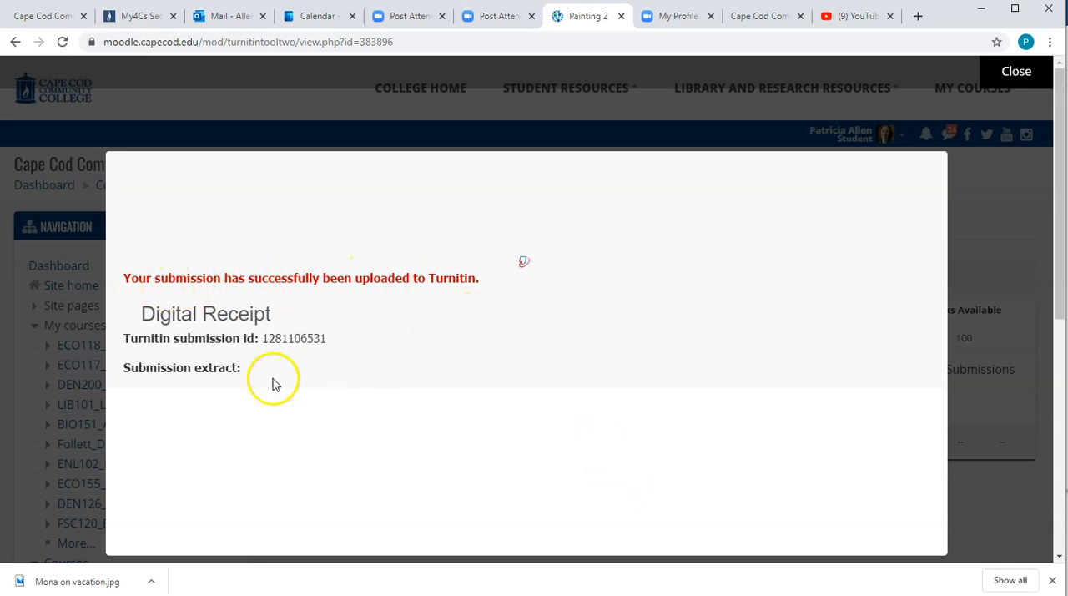
{"action": "mouse_move", "coordinate": [524, 450]}
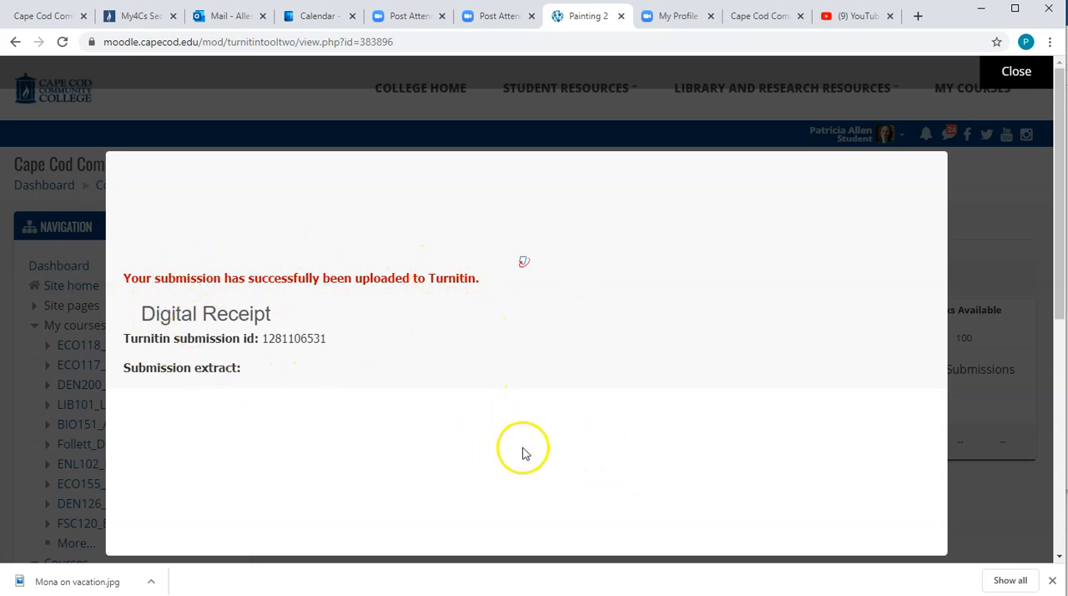